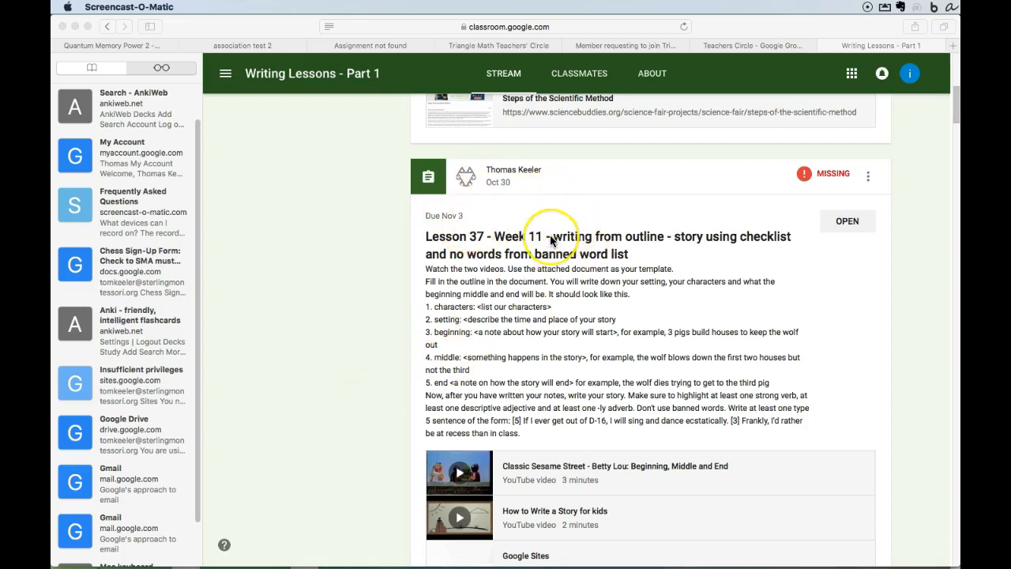
pyautogui.moveTo(618, 255)
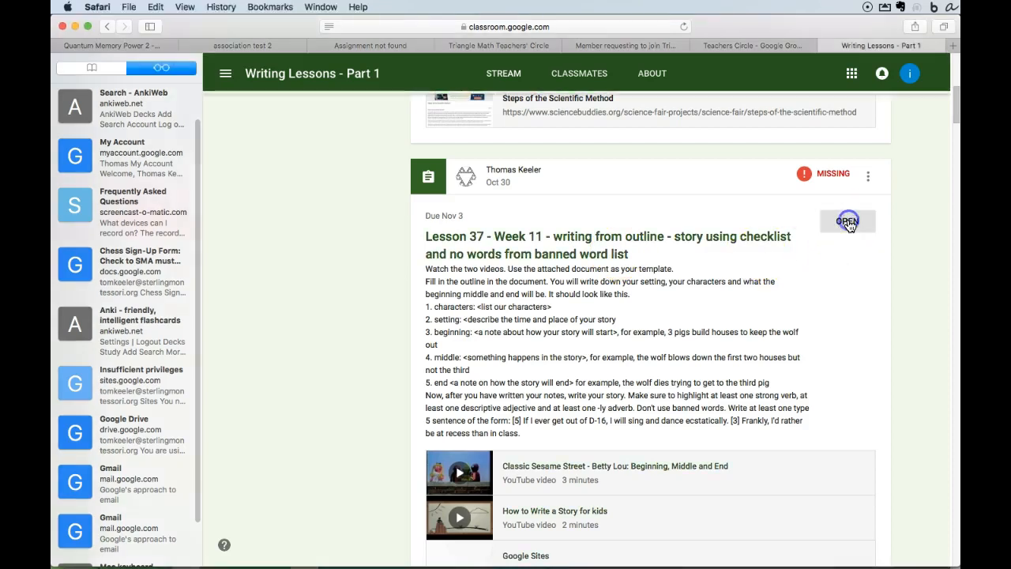
# Open the Lesson 37 assignment and scroll to the attached week 11 story template
pyautogui.click(847, 220)
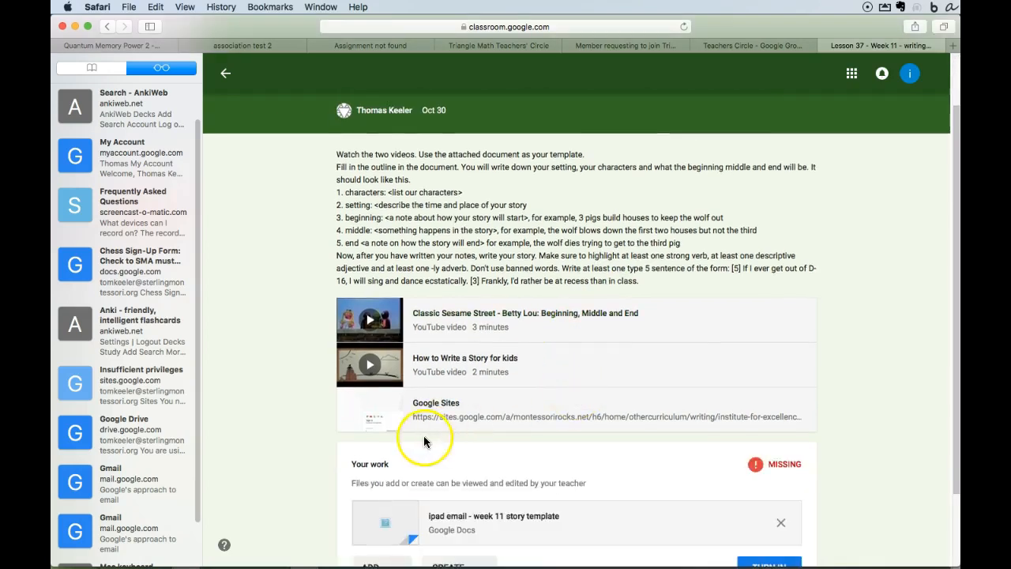
pyautogui.scroll(-3)
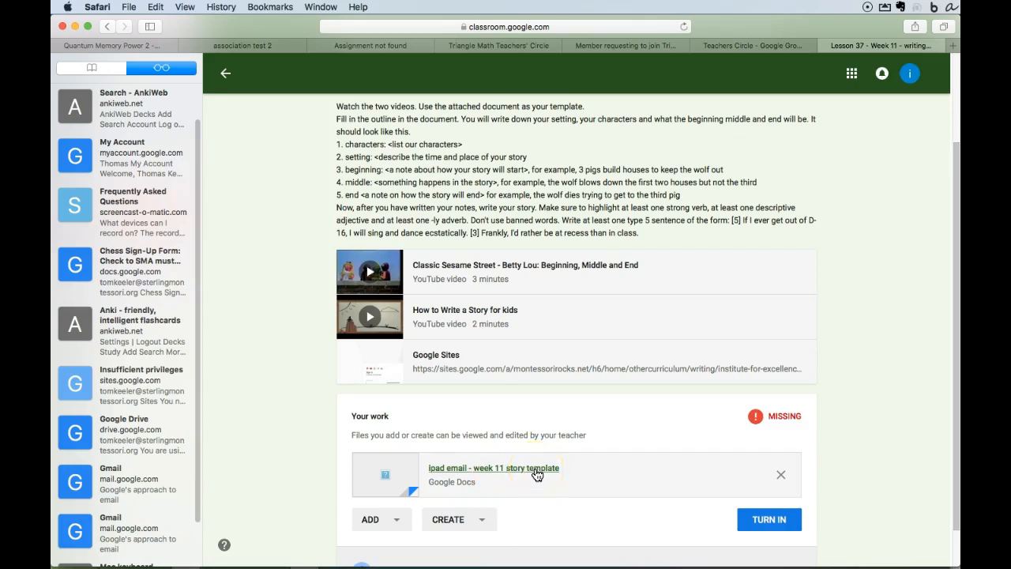
pyautogui.moveTo(477, 367)
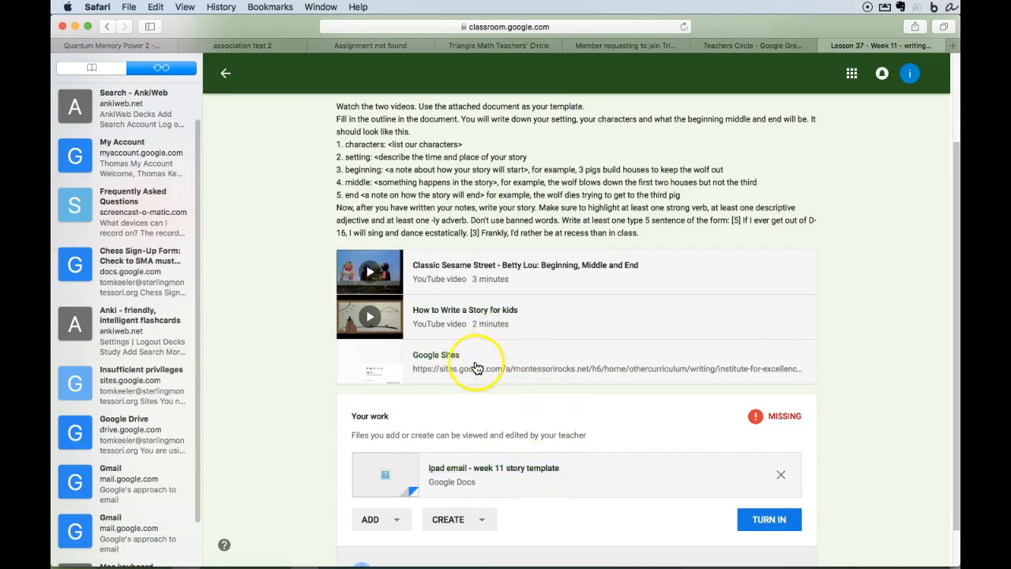
pyautogui.moveTo(447, 310)
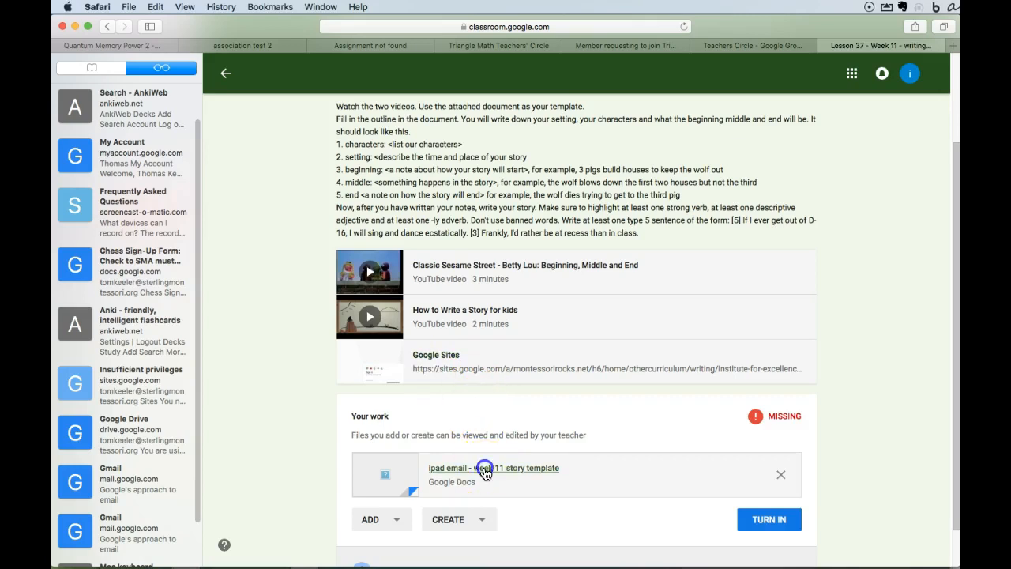
# Open the template and enter characters 'mean teacher, nice student' and setting 'now, D-16'
pyautogui.click(492, 467)
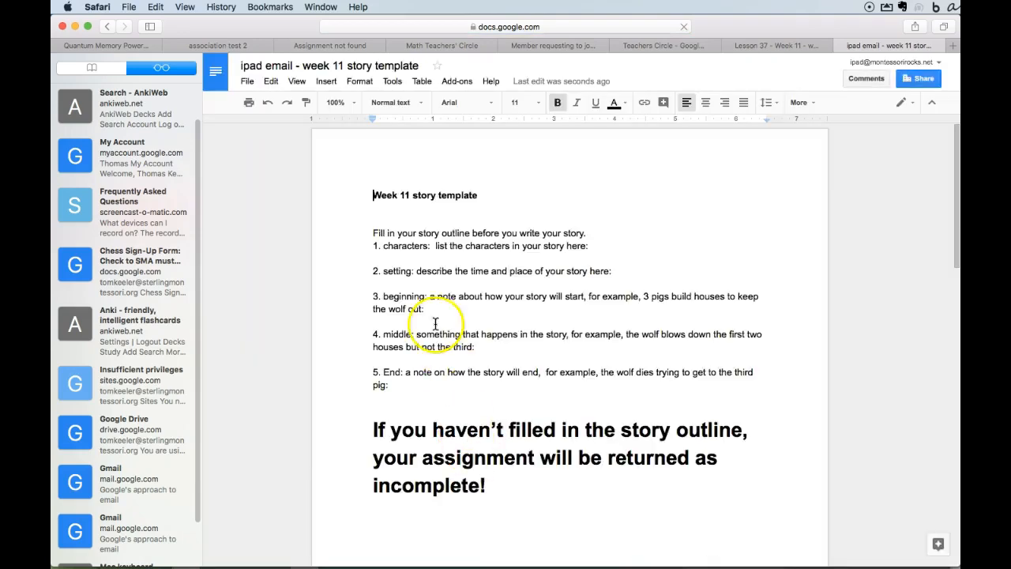
pyautogui.click(589, 245)
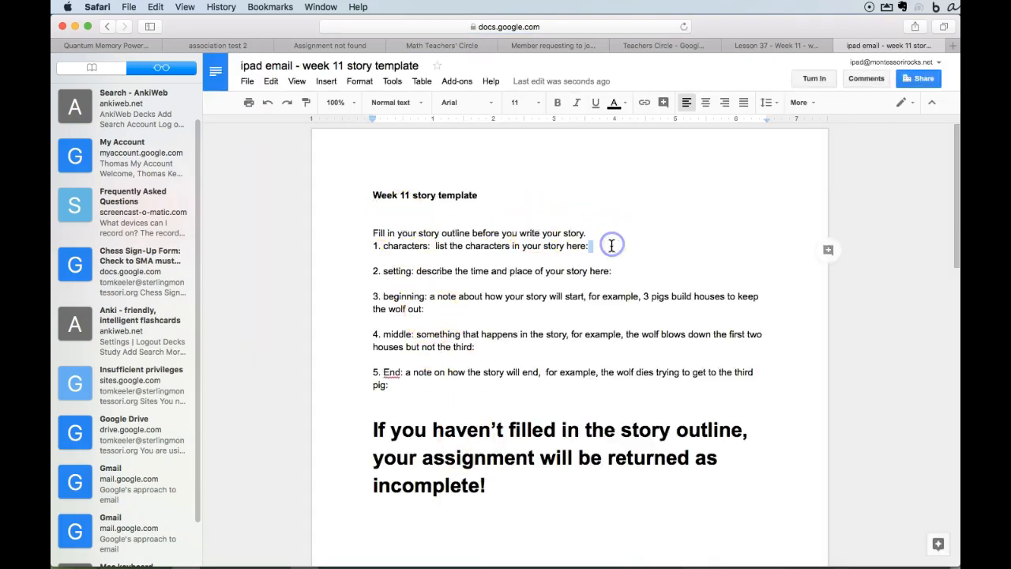
pyautogui.write('meant t')
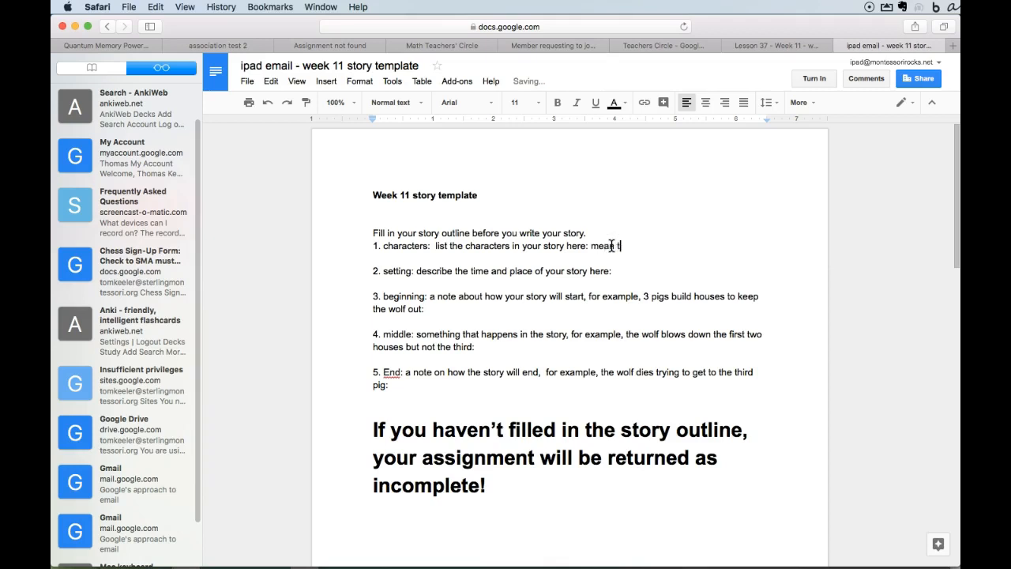
pyautogui.write('ac')
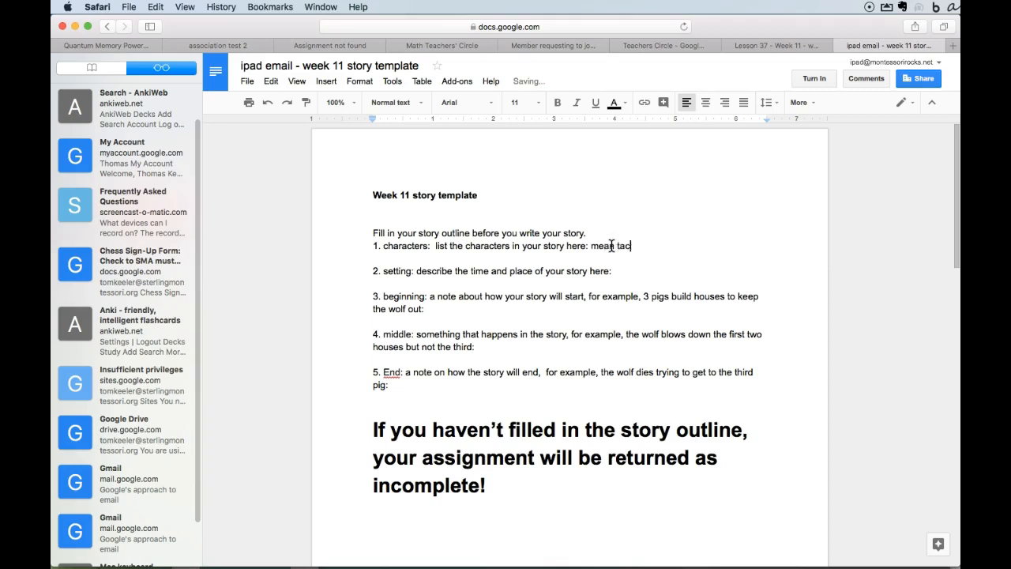
pyautogui.write('teacher, nice studen')
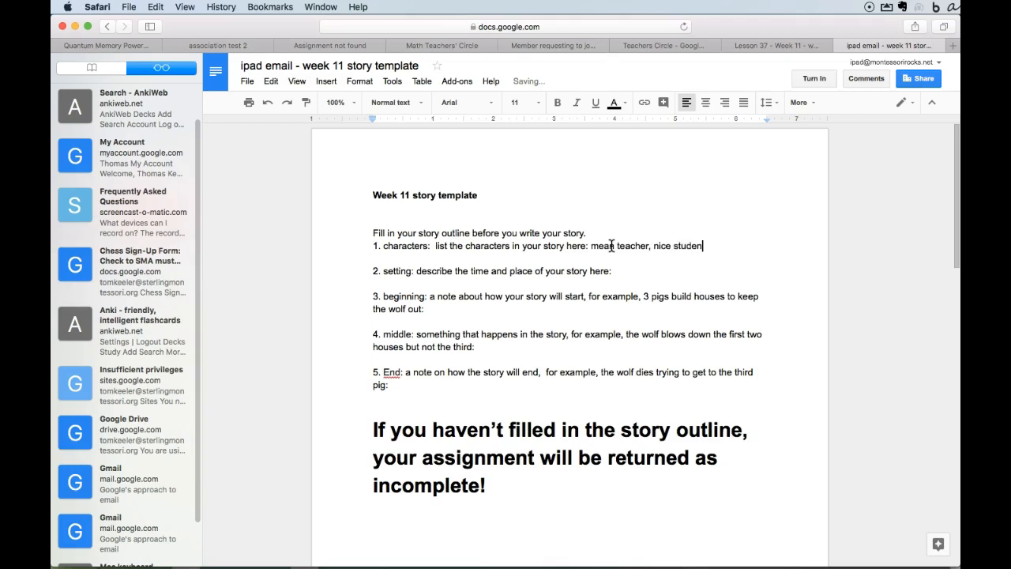
pyautogui.click(612, 271)
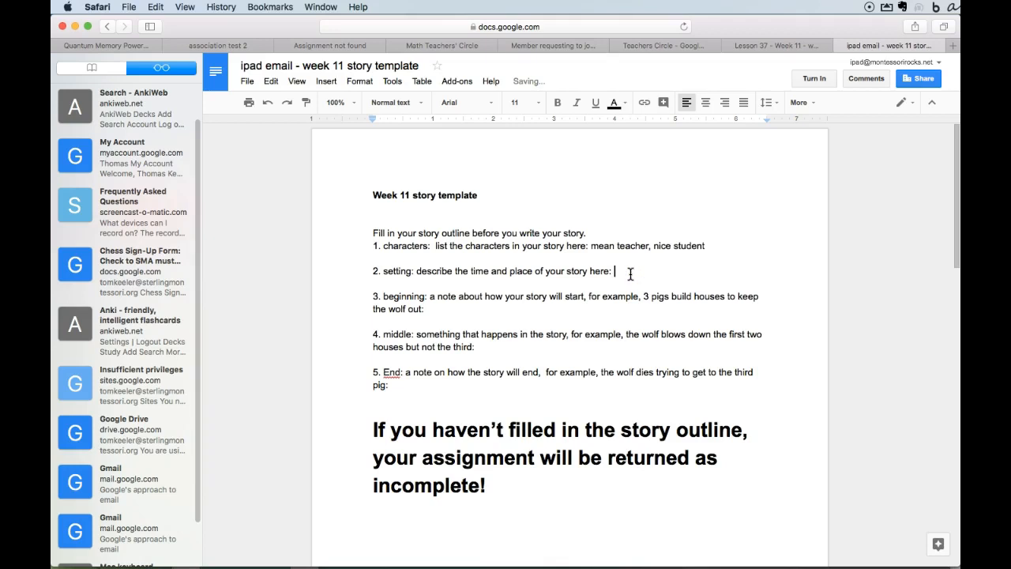
pyautogui.write('now D')
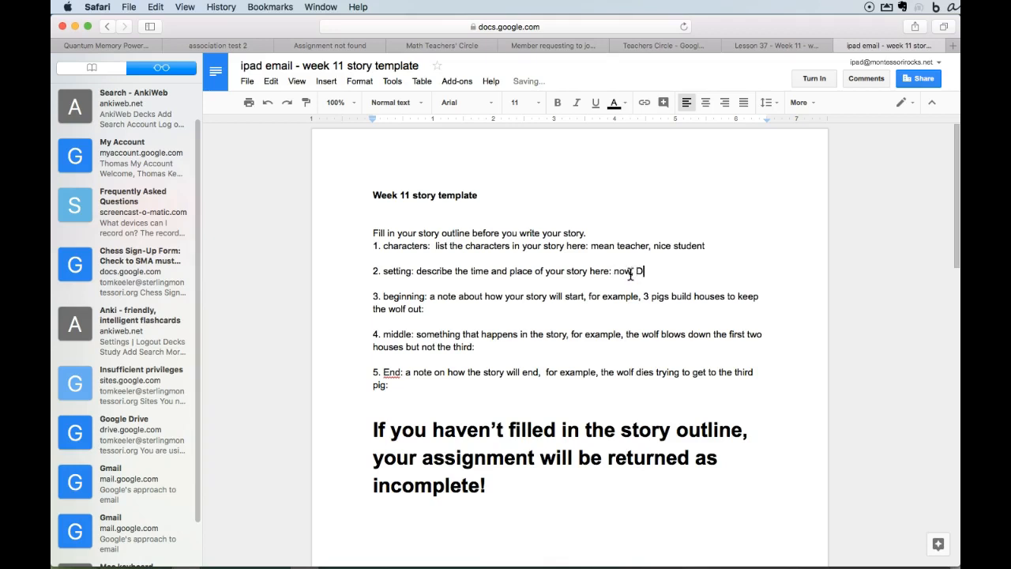
pyautogui.write('-16')
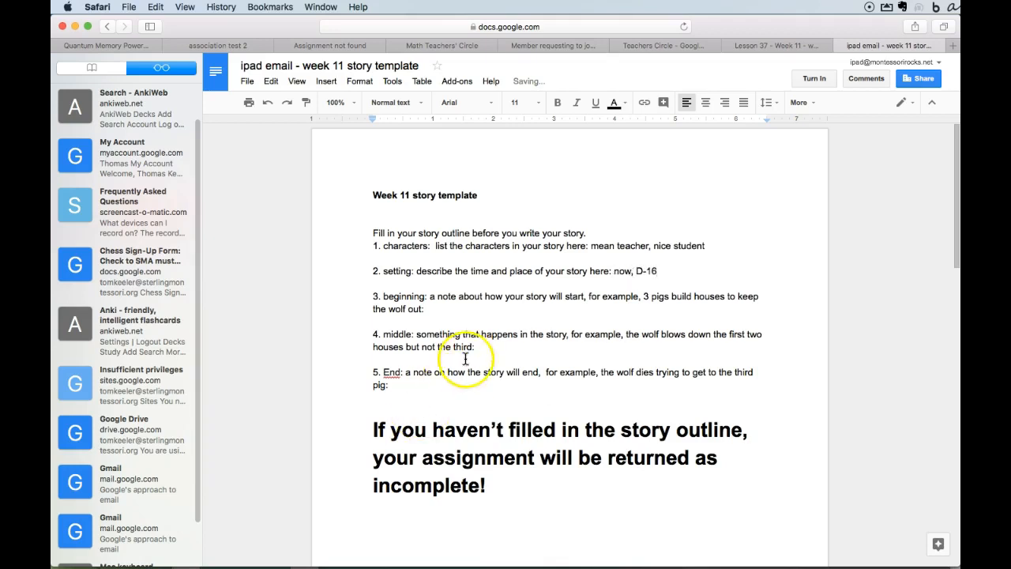
# Fill the beginning prompt: the teacher is giving assignments in Google Classroom
pyautogui.click(433, 308)
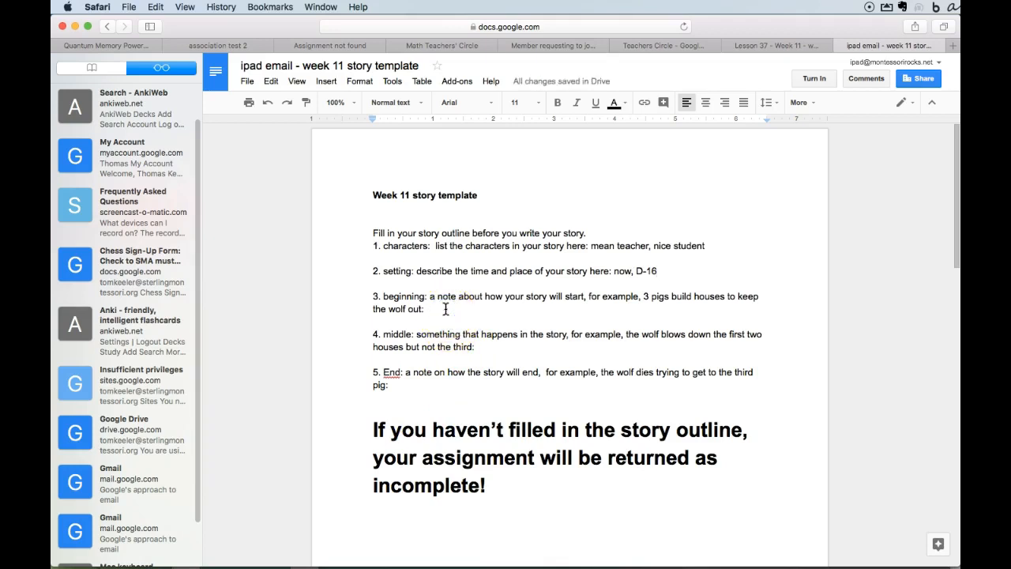
pyautogui.write('teacher giving a')
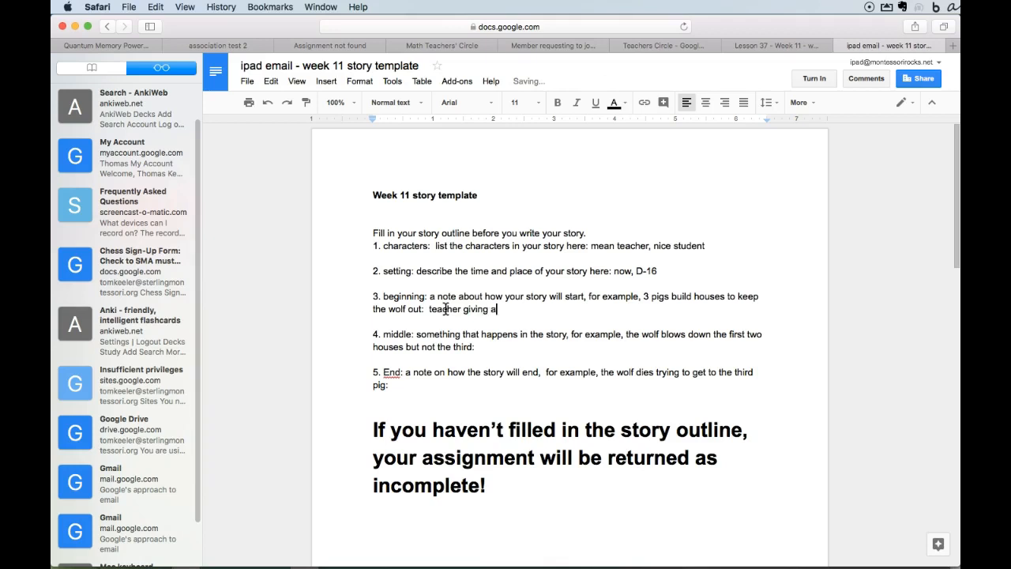
pyautogui.write('ssignments in Go')
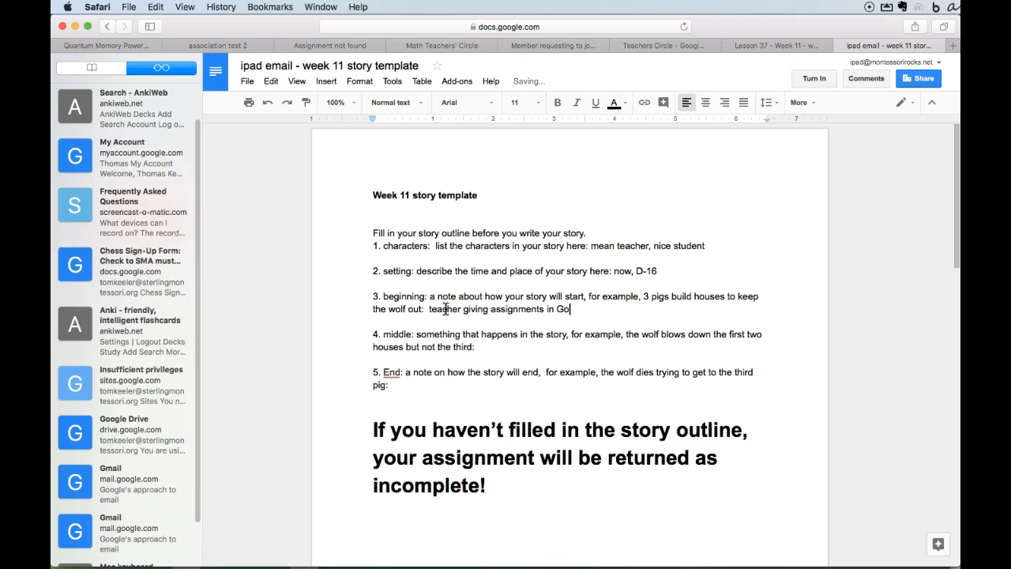
pyautogui.write('ogle Clss')
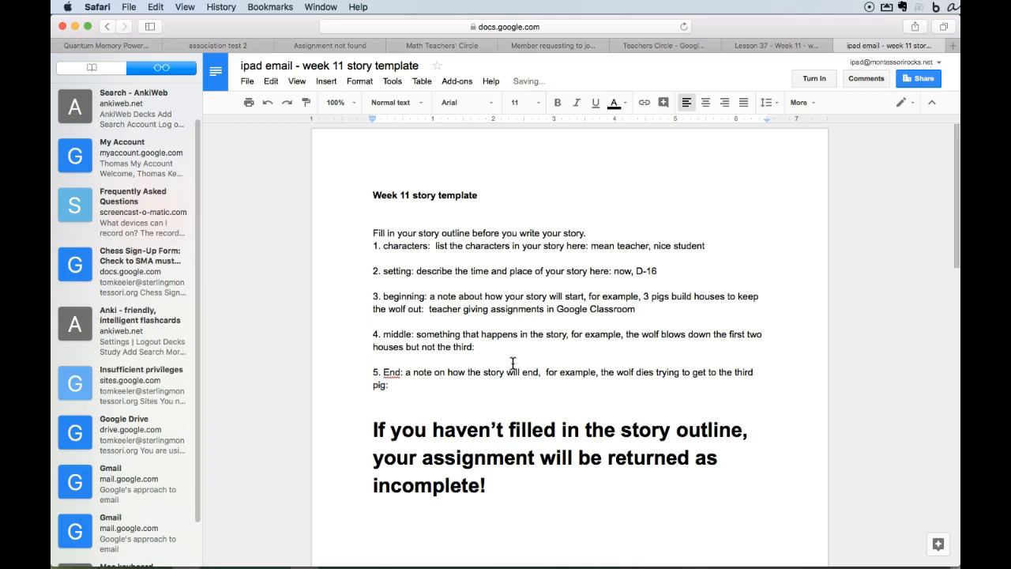
# Fill the middle prompt: the nice student isn't sure about the assignment
pyautogui.write('nice s')
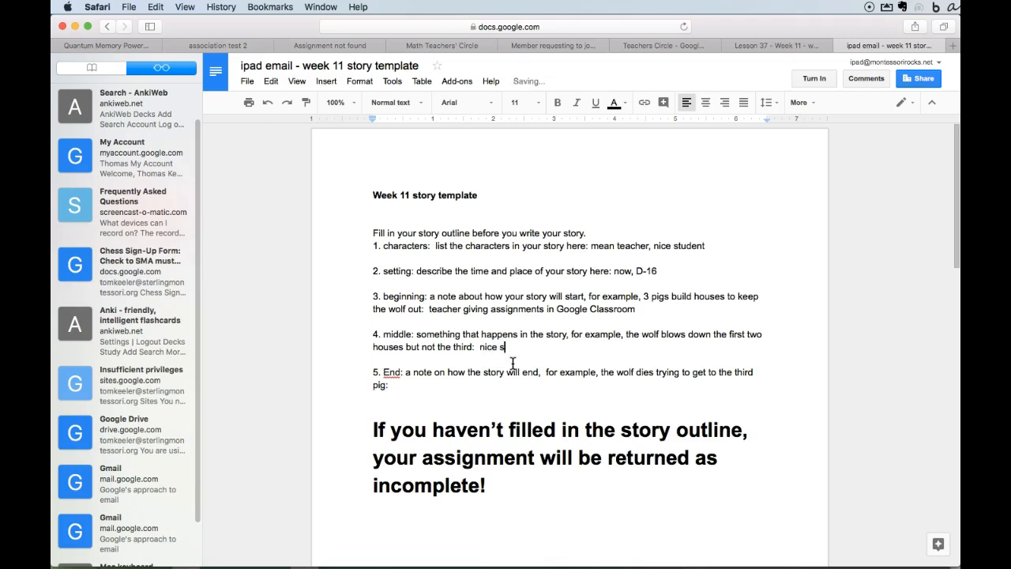
pyautogui.write("tudent isn't sure")
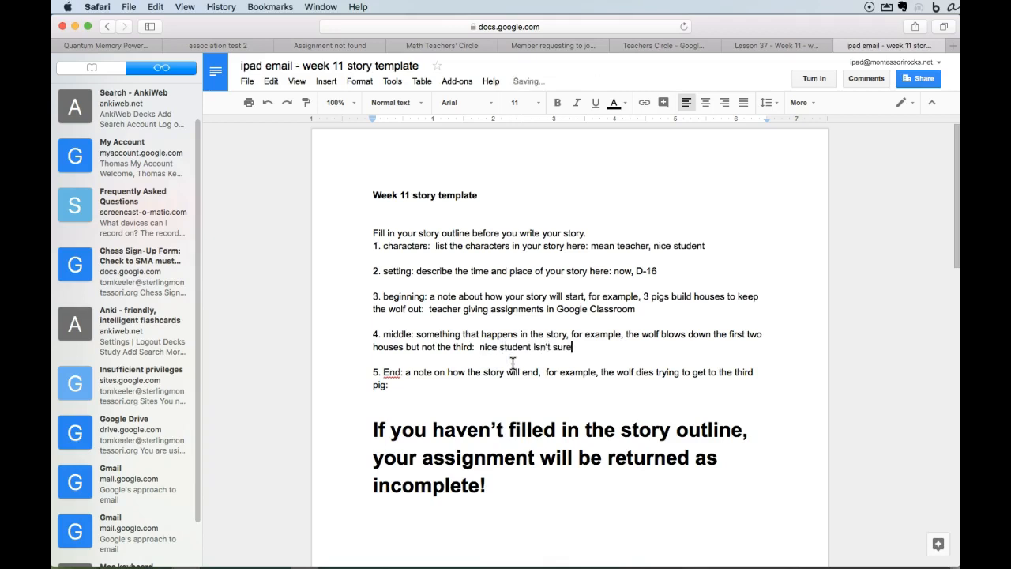
pyautogui.write('about assingme')
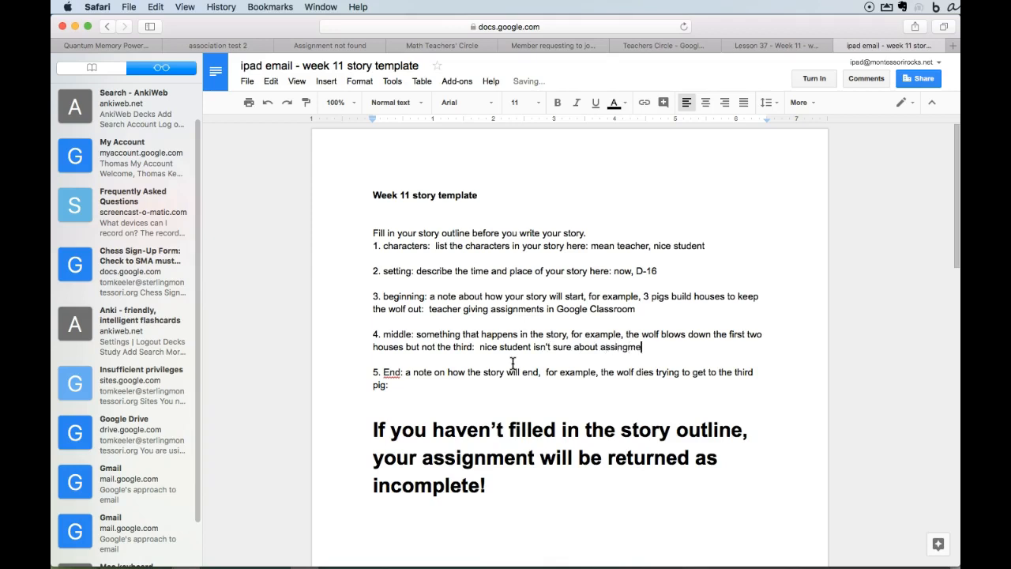
pyautogui.press('Backspace')
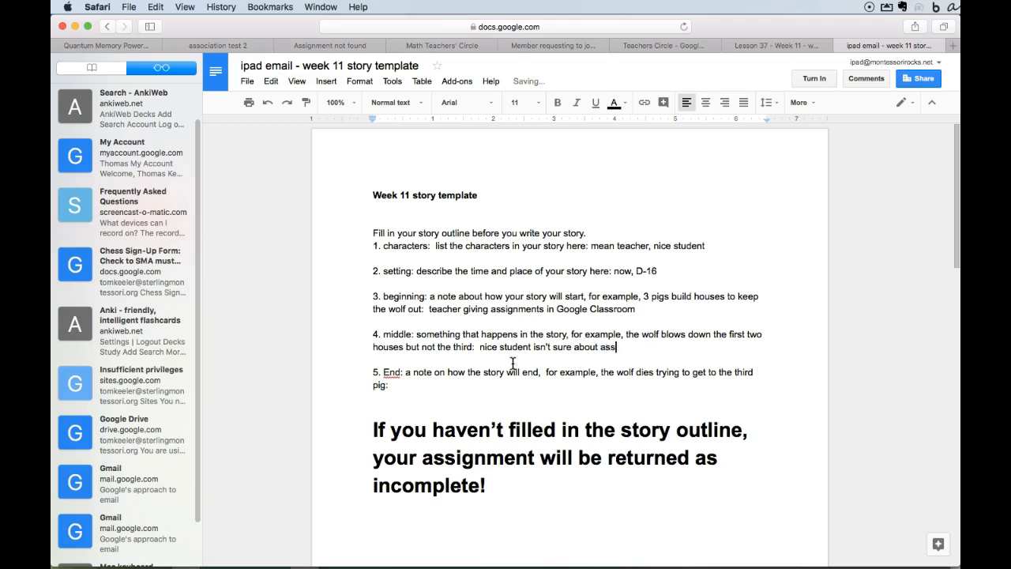
pyautogui.write('igment')
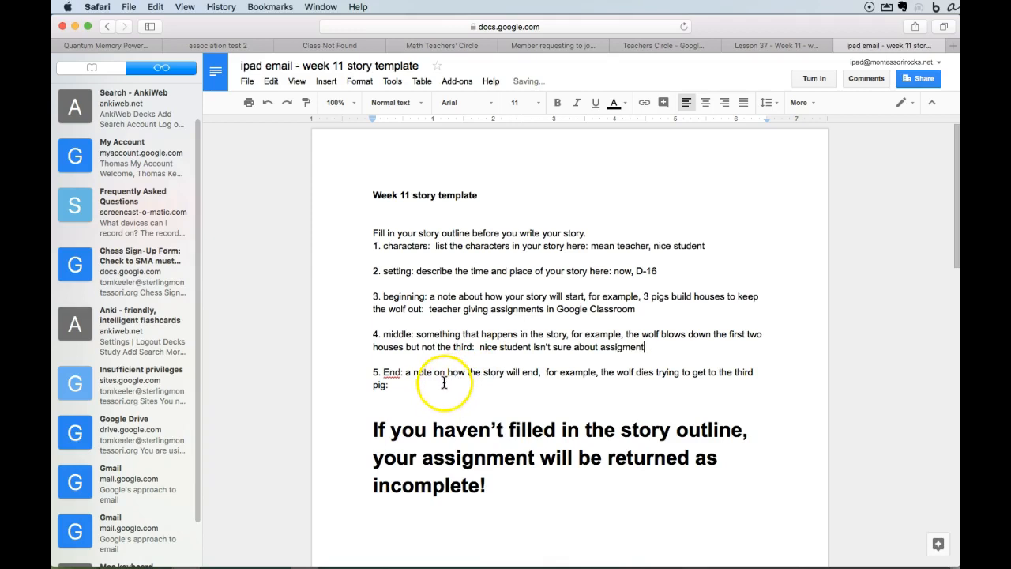
# Write the ending note: the mean teacher makes a video and now everyone understands
pyautogui.write('teache')
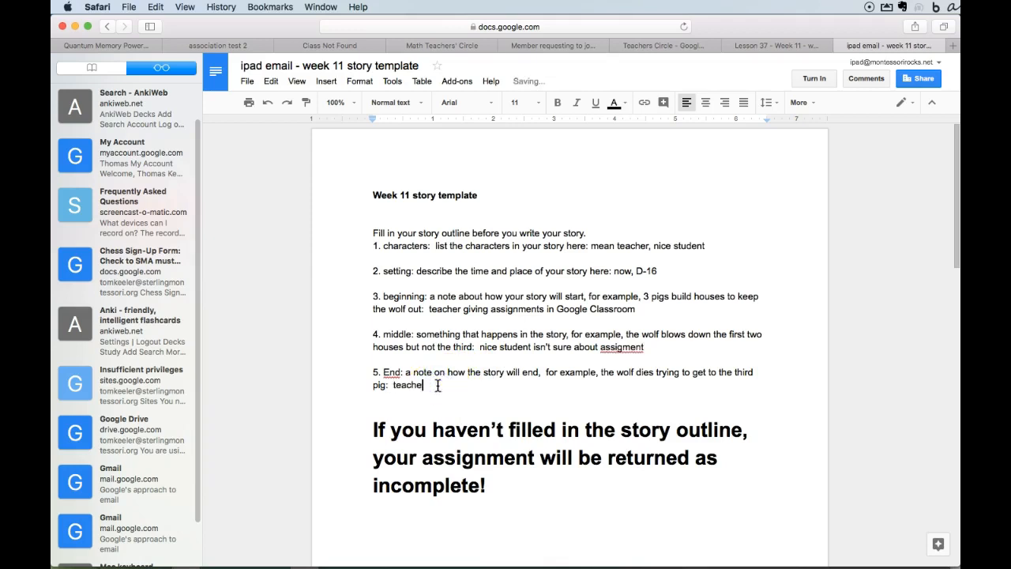
pyautogui.press('Backspace')
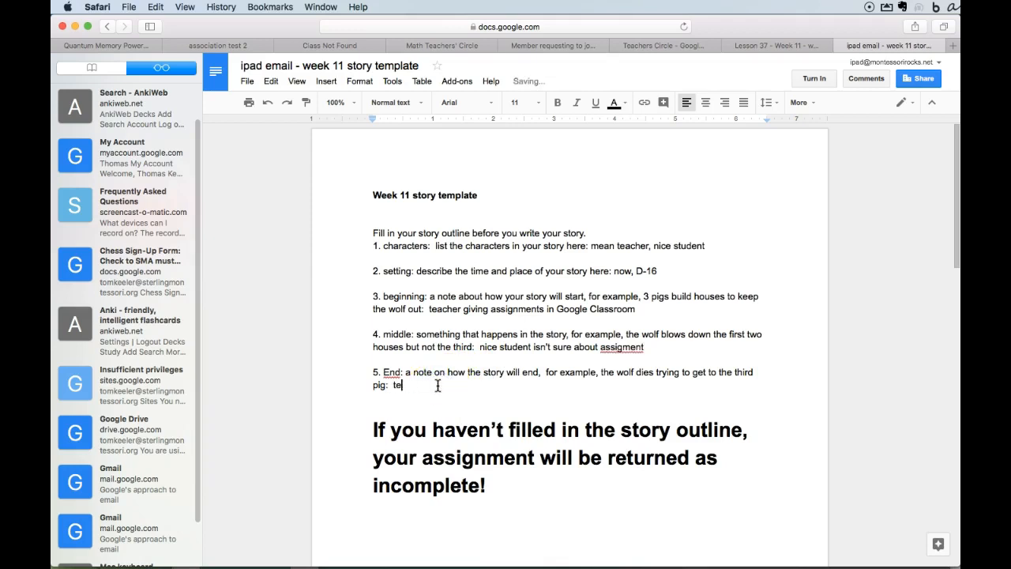
pyautogui.write('means t')
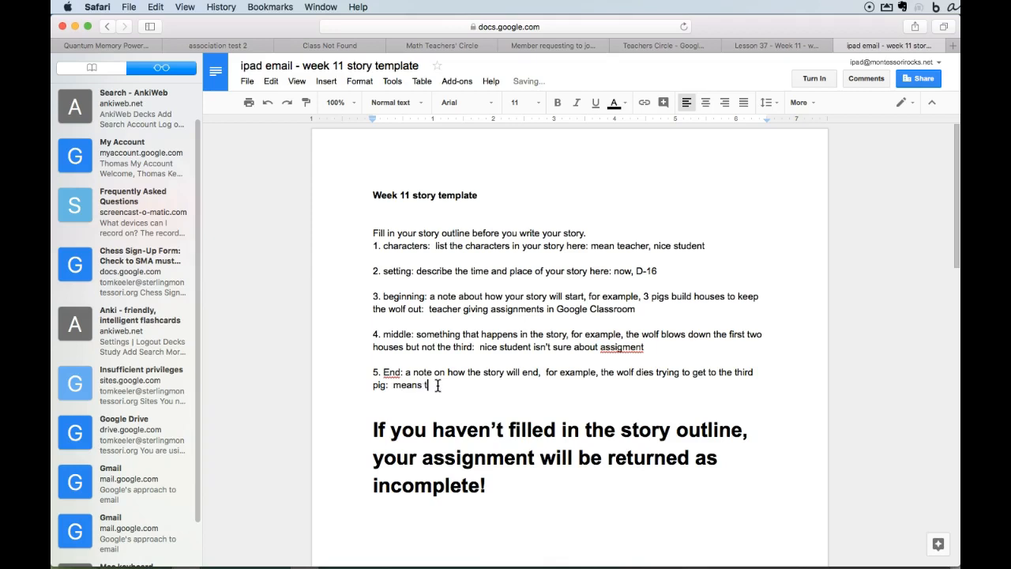
pyautogui.write('eacher makes vid')
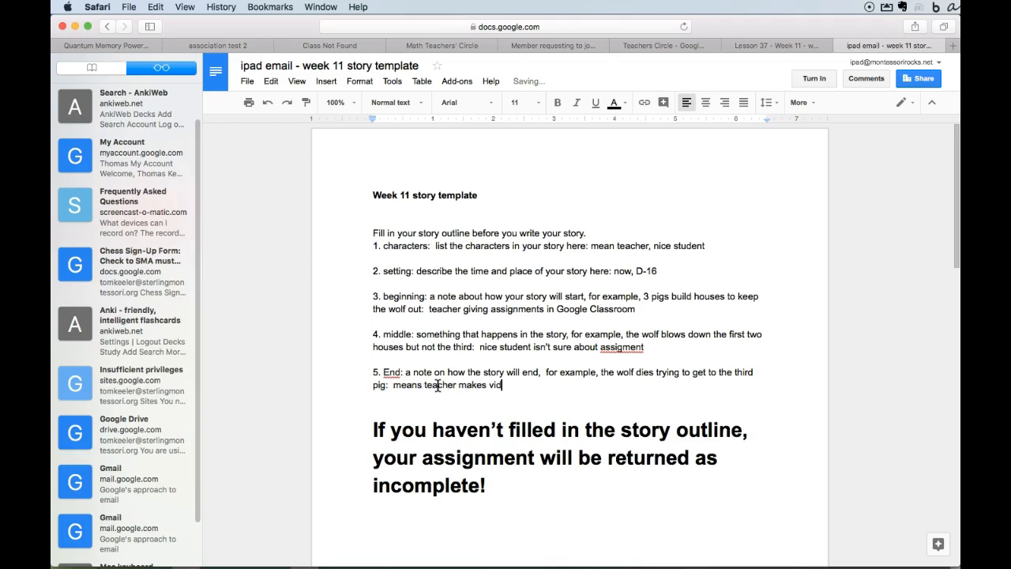
pyautogui.write('eo and now every')
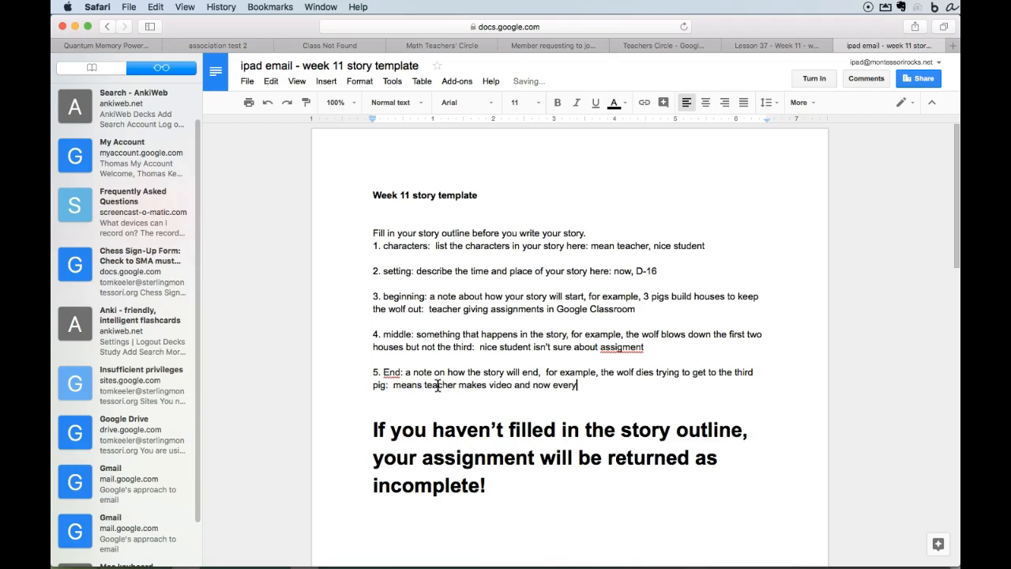
pyautogui.write('one unders')
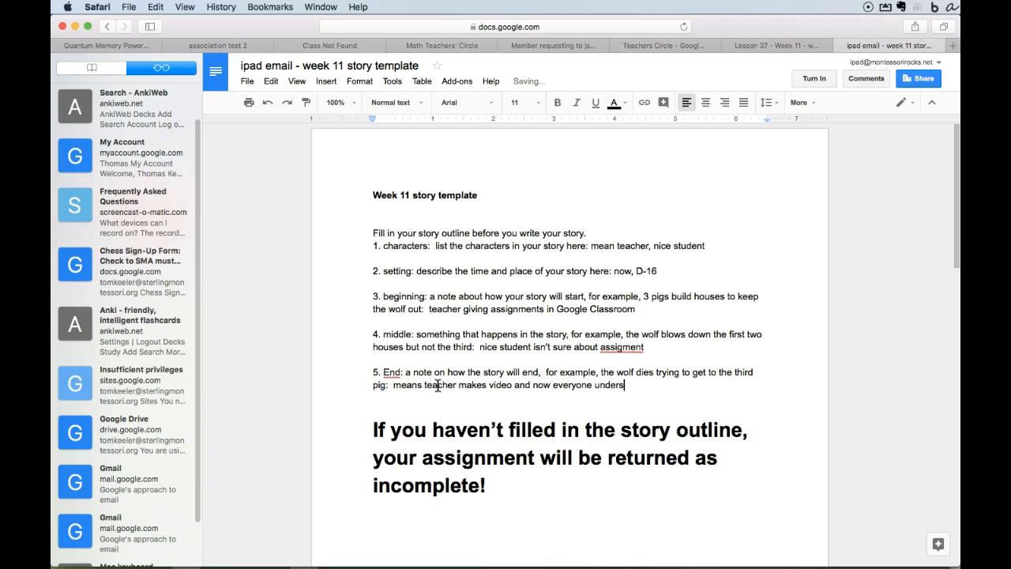
pyautogui.write('tands')
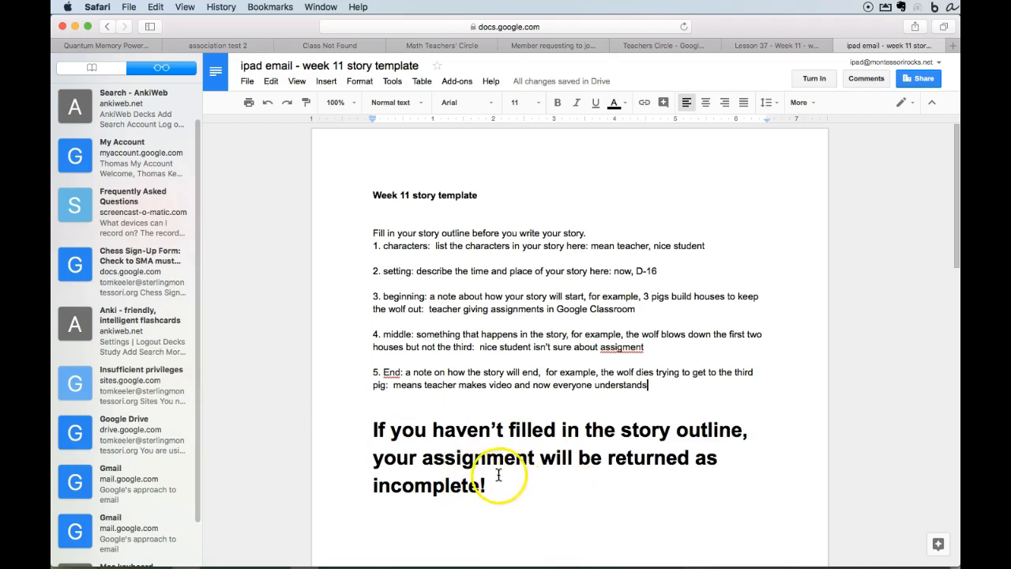
pyautogui.scroll(-3)
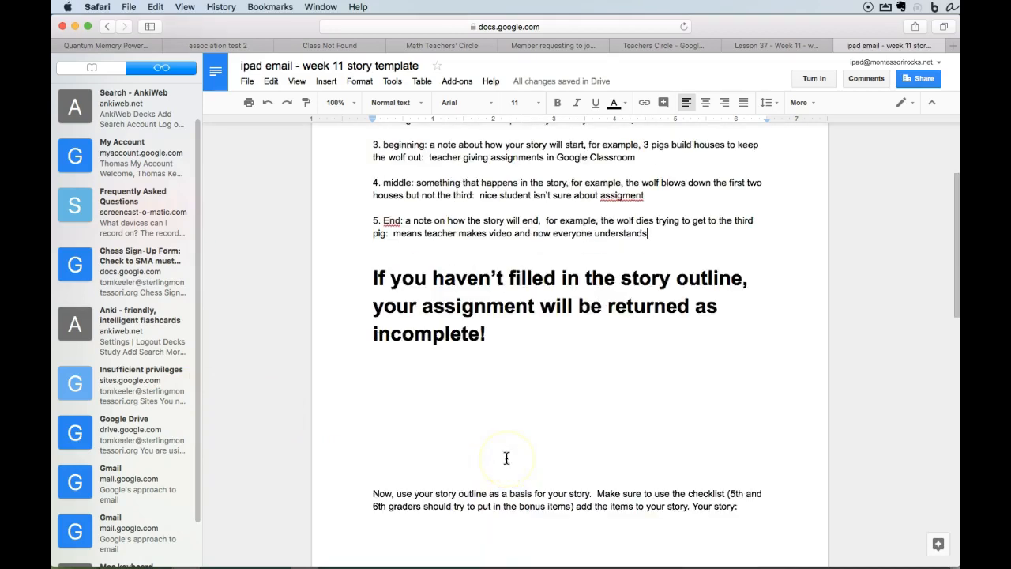
pyautogui.scroll(-3)
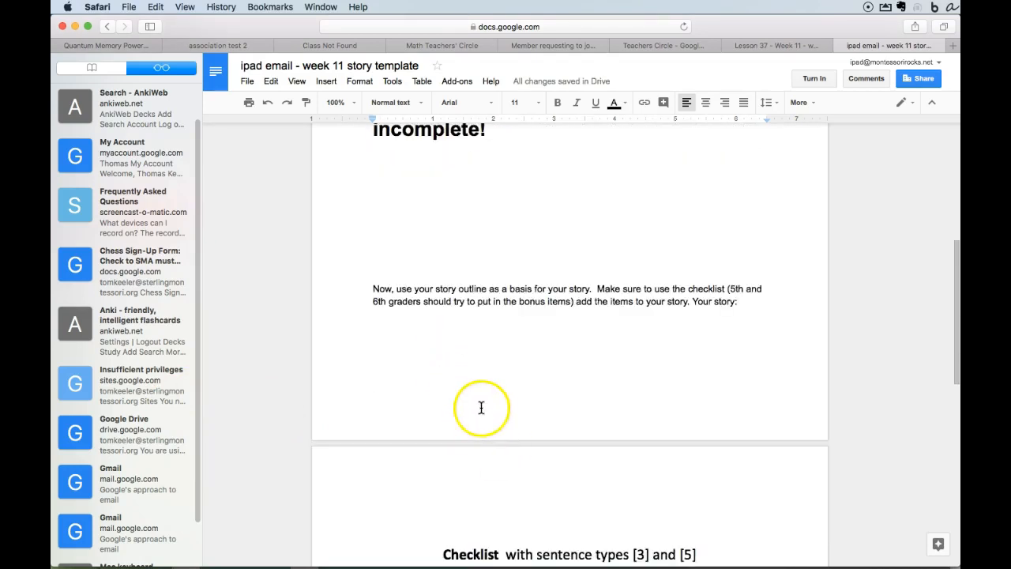
pyautogui.scroll(-3)
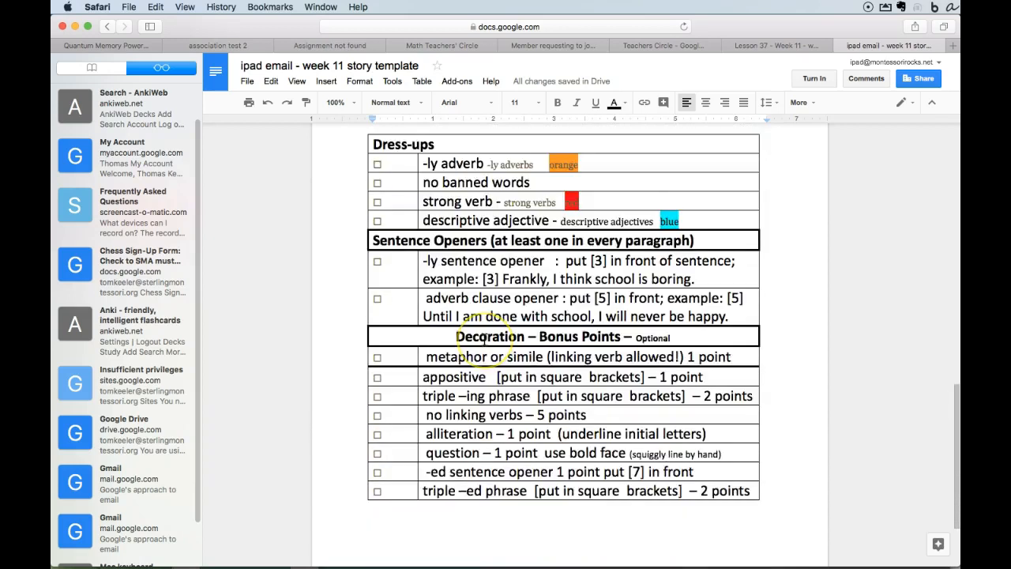
pyautogui.scroll(3)
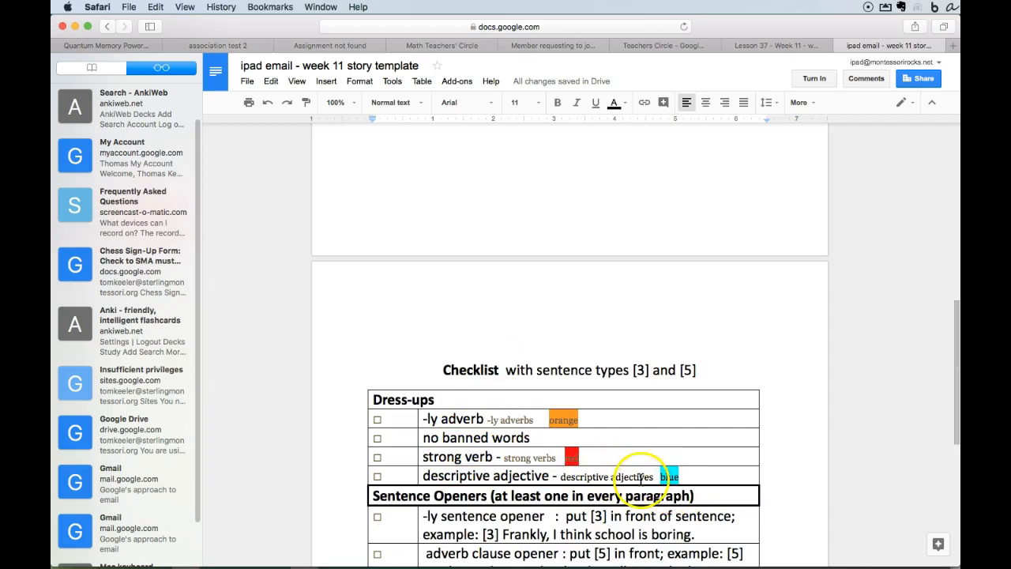
pyautogui.scroll(3)
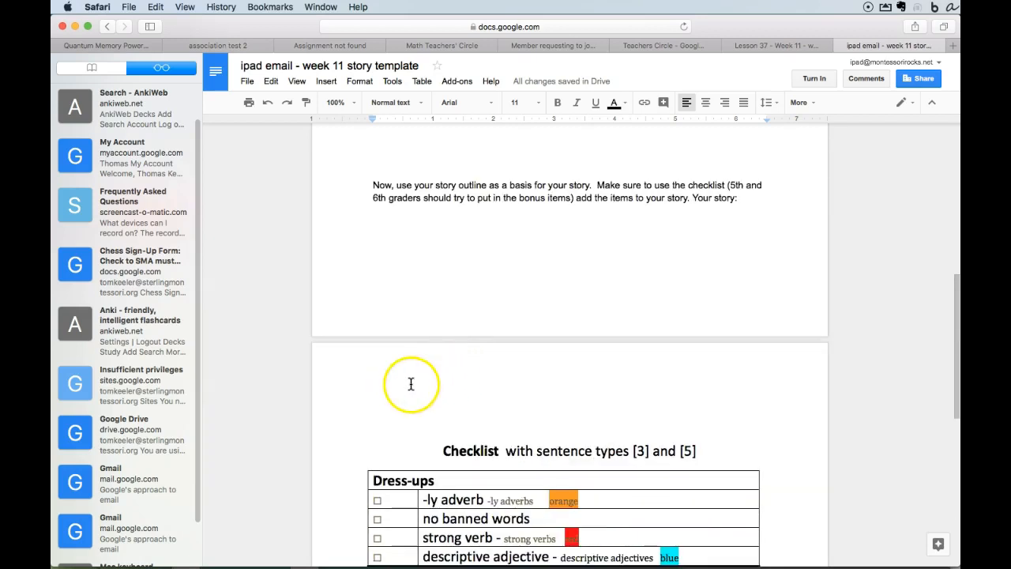
pyautogui.moveTo(412, 373)
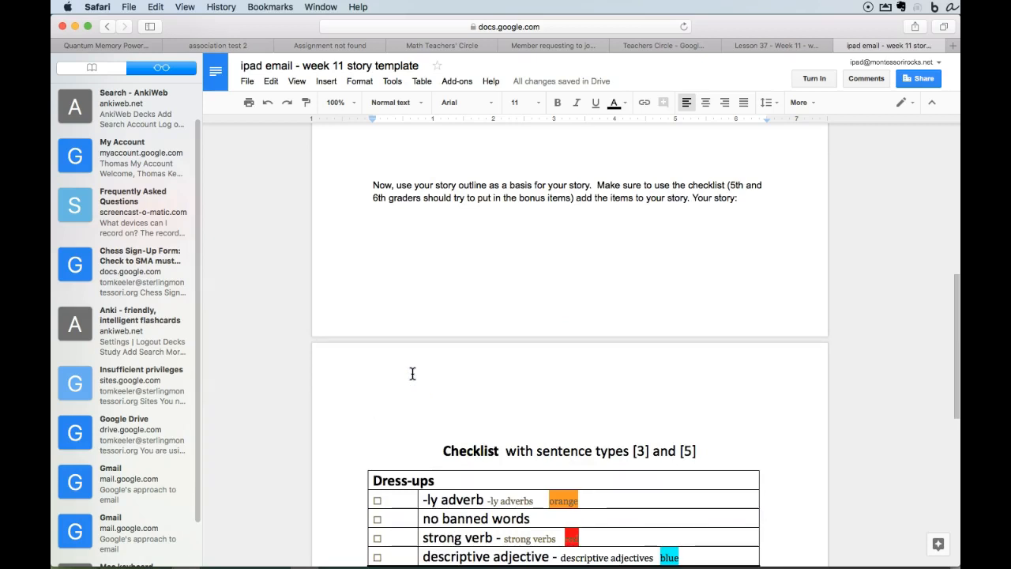
# Type and then delete the false-start opening 'Although he was very'
pyautogui.write('Althou')
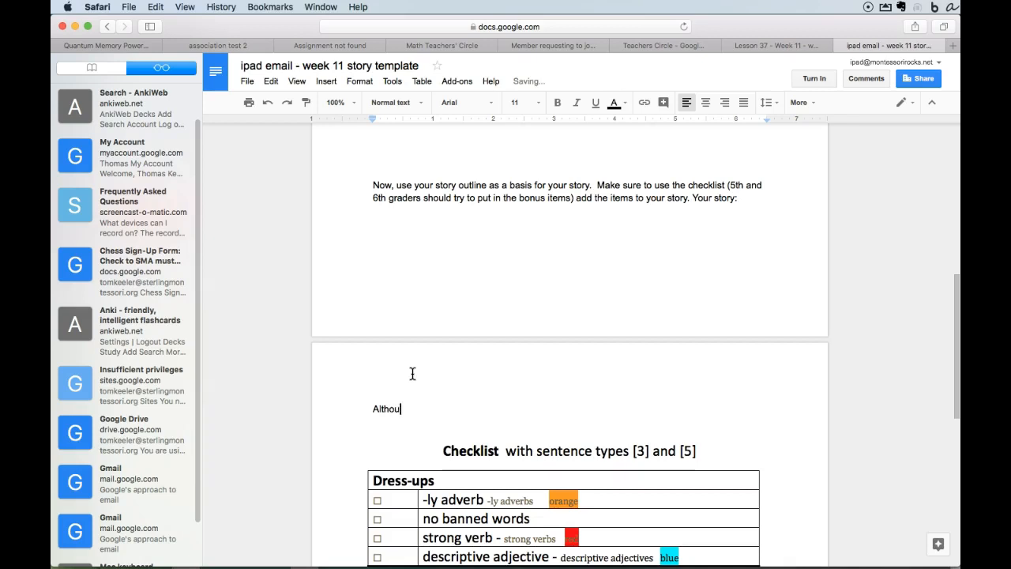
pyautogui.write('gh he was very')
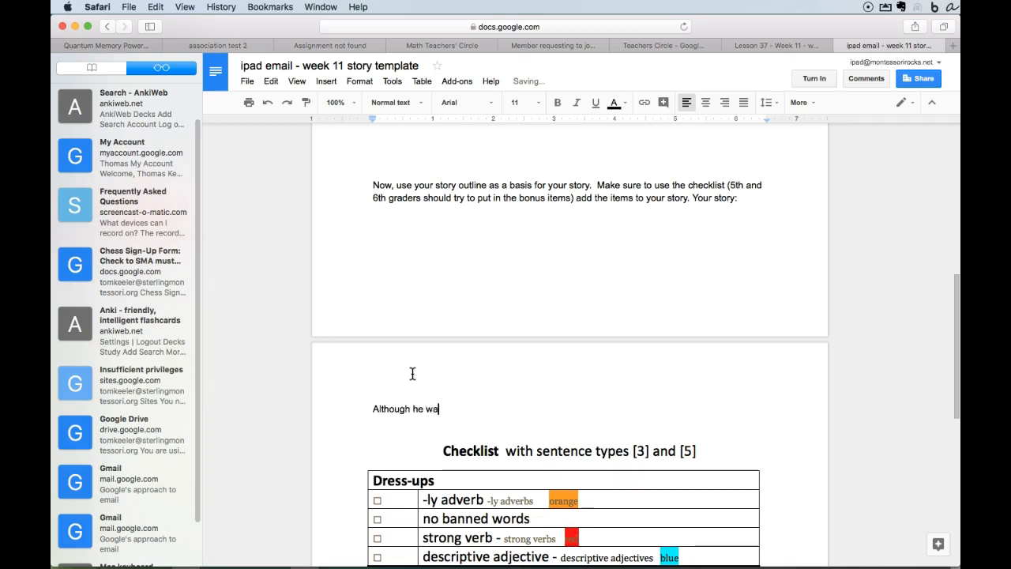
pyautogui.press('Backspace')
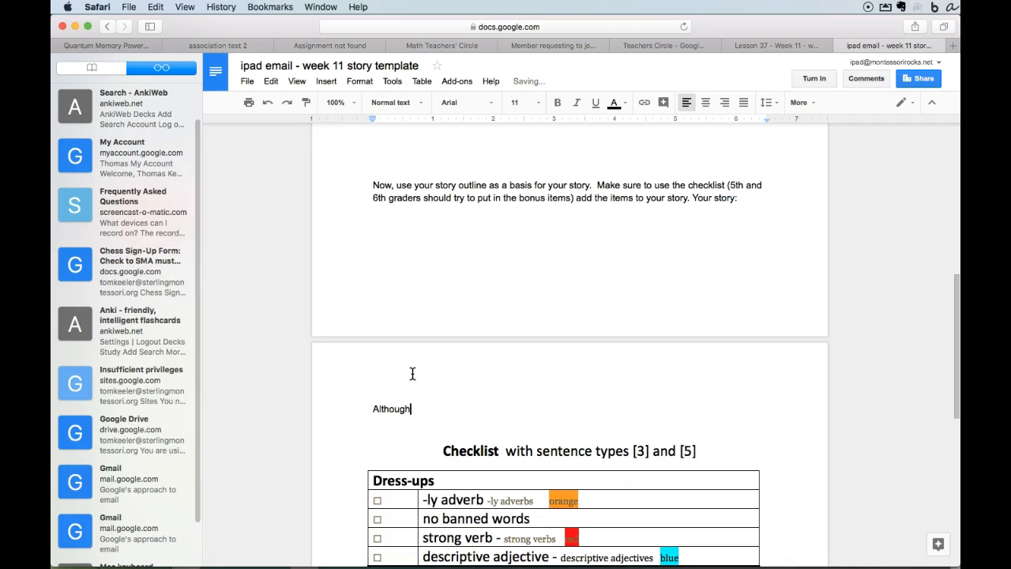
pyautogui.press('Backspace')
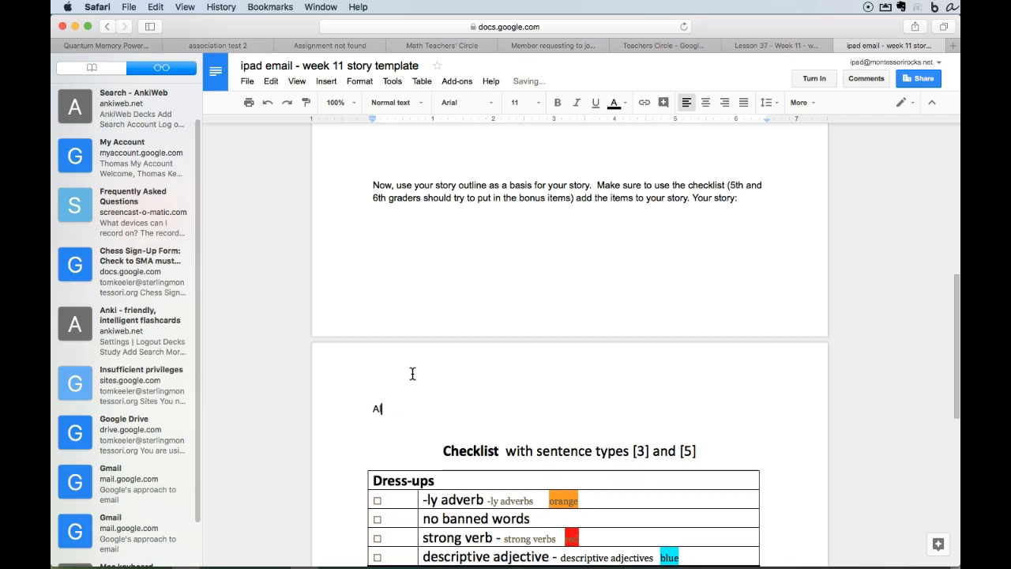
pyautogui.press('Backspace')
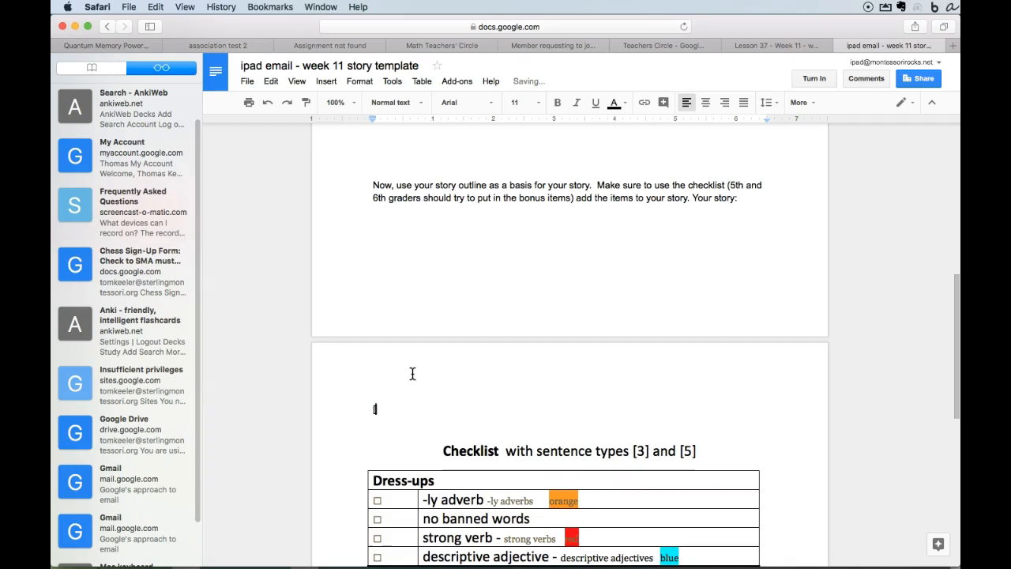
# Write the [5] sentence: because of popular parent requests, the teacher went back to Google Classroom
pyautogui.write('[5] Becaue')
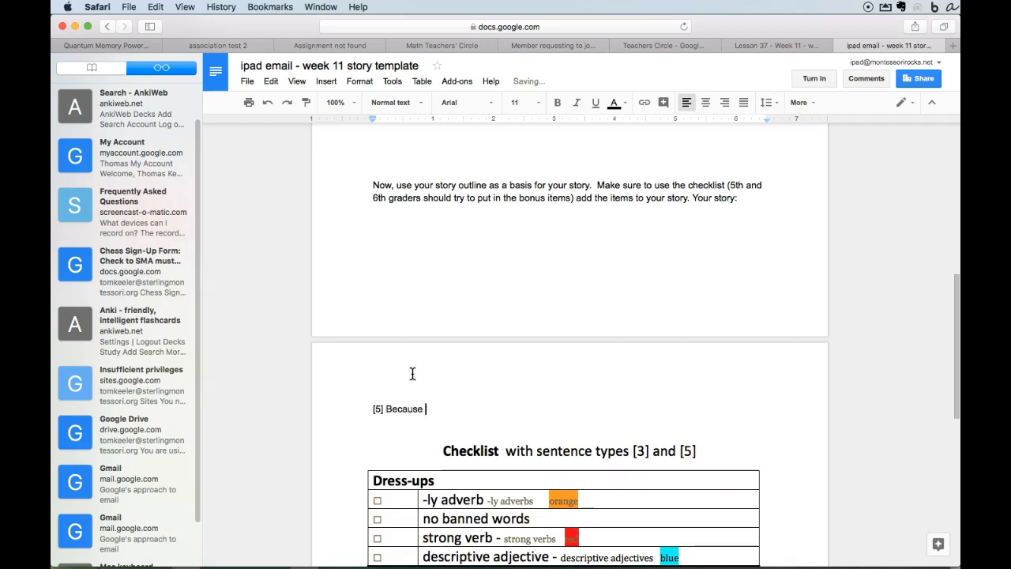
pyautogui.write('of p')
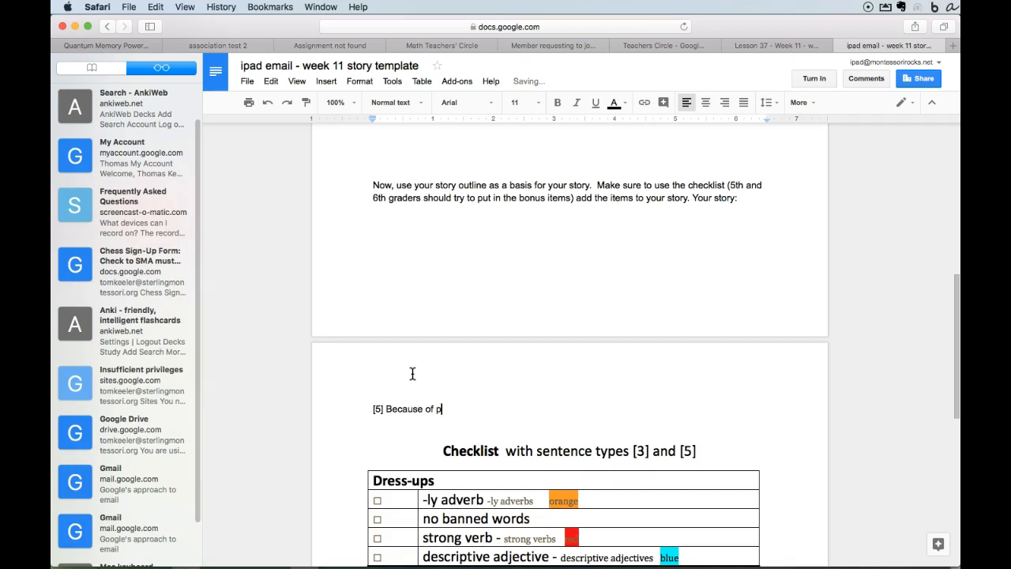
pyautogui.write('opul')
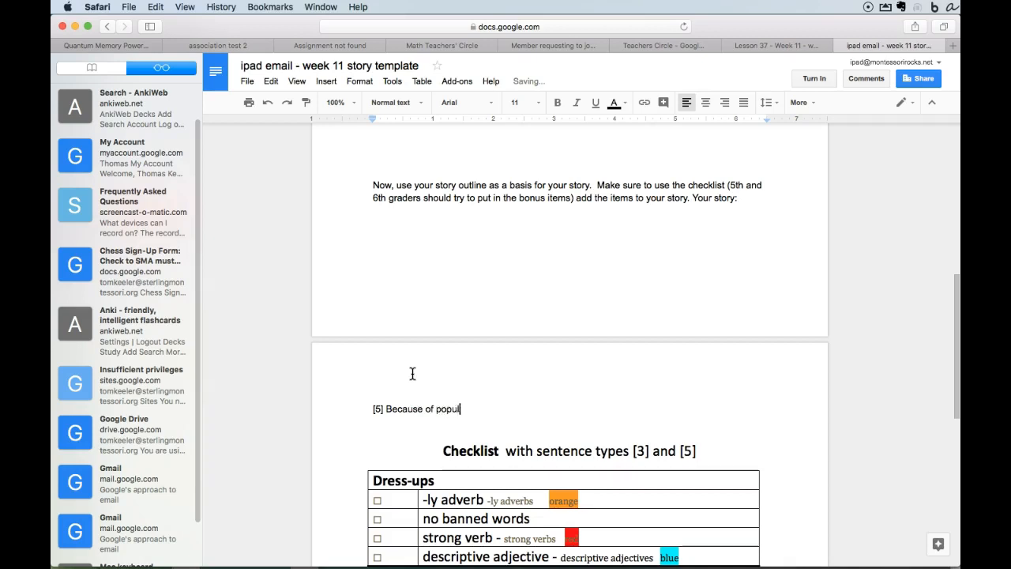
pyautogui.write('ar requests from')
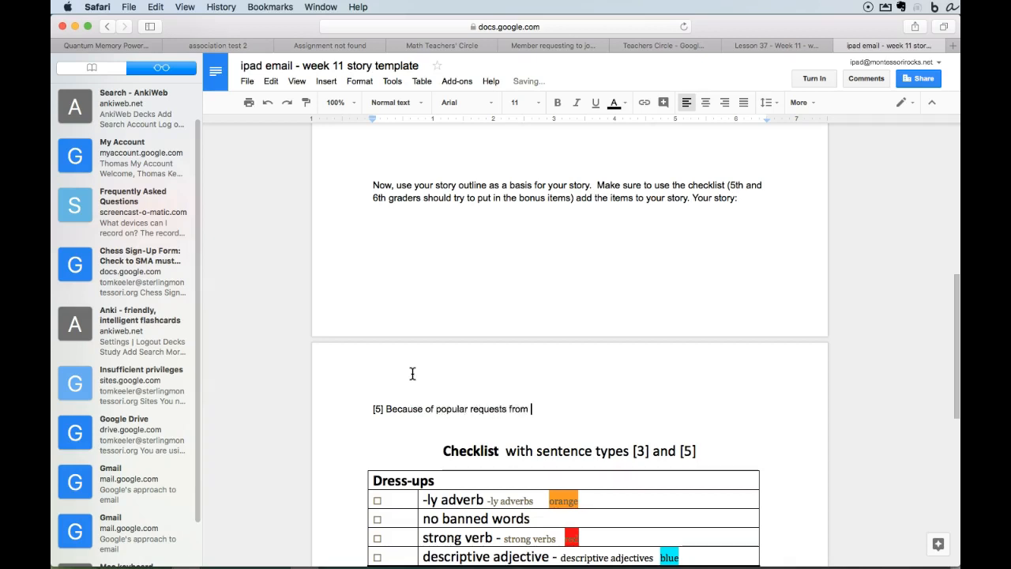
pyautogui.write('parent')
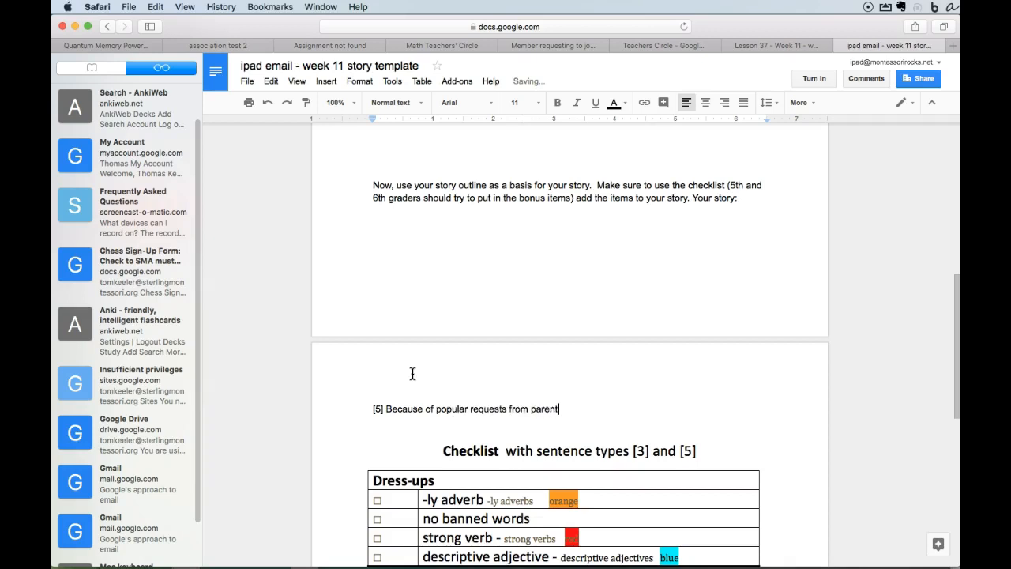
pyautogui.write('s, the mean teacher')
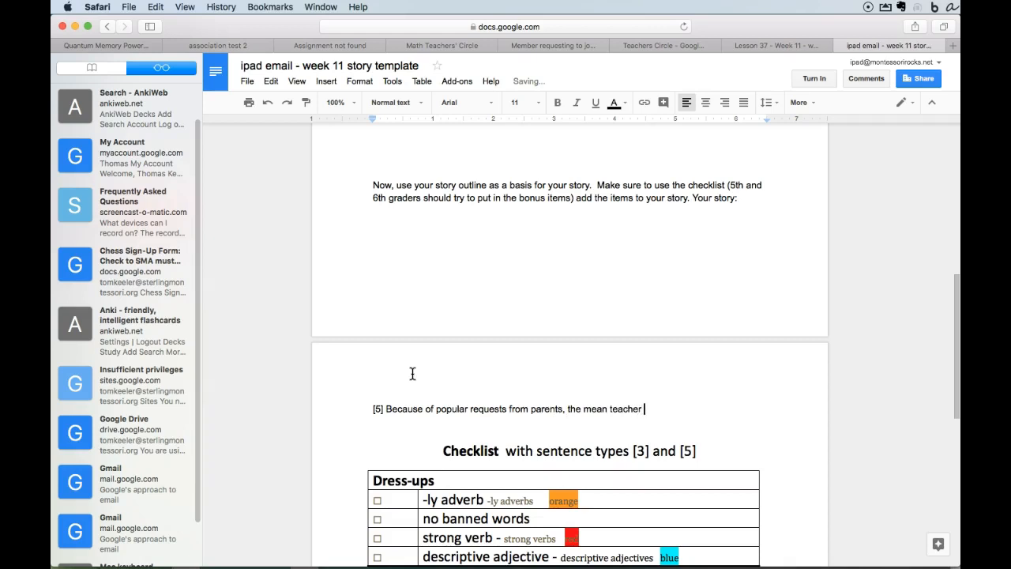
pyautogui.write('went back to u')
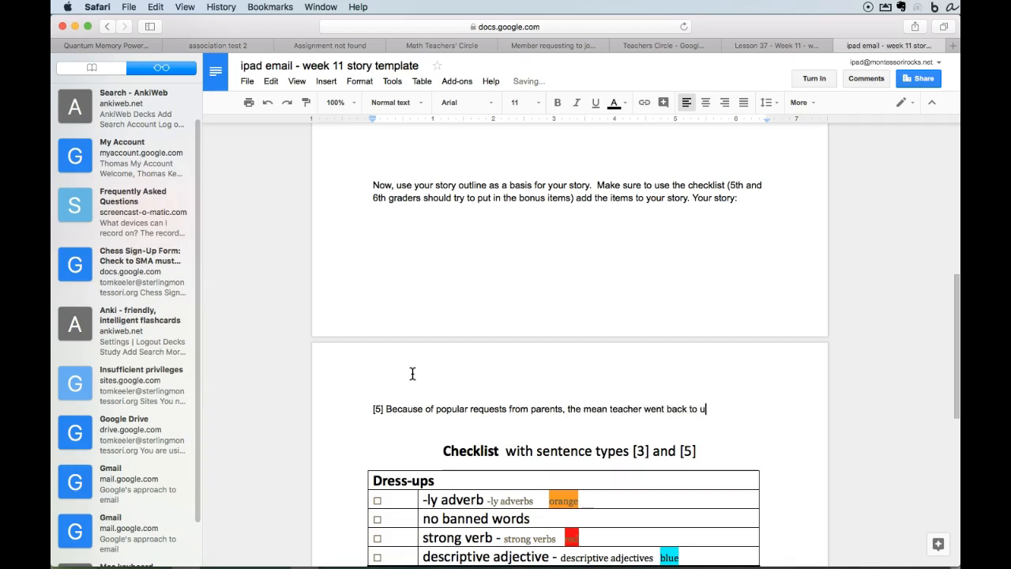
pyautogui.write('sing Google Cl')
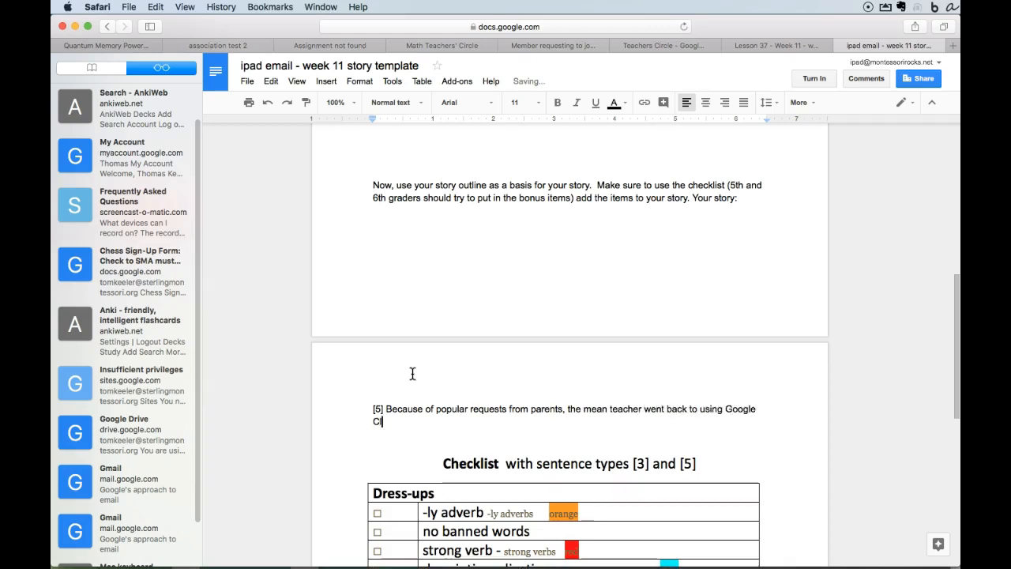
pyautogui.write('lassroom.')
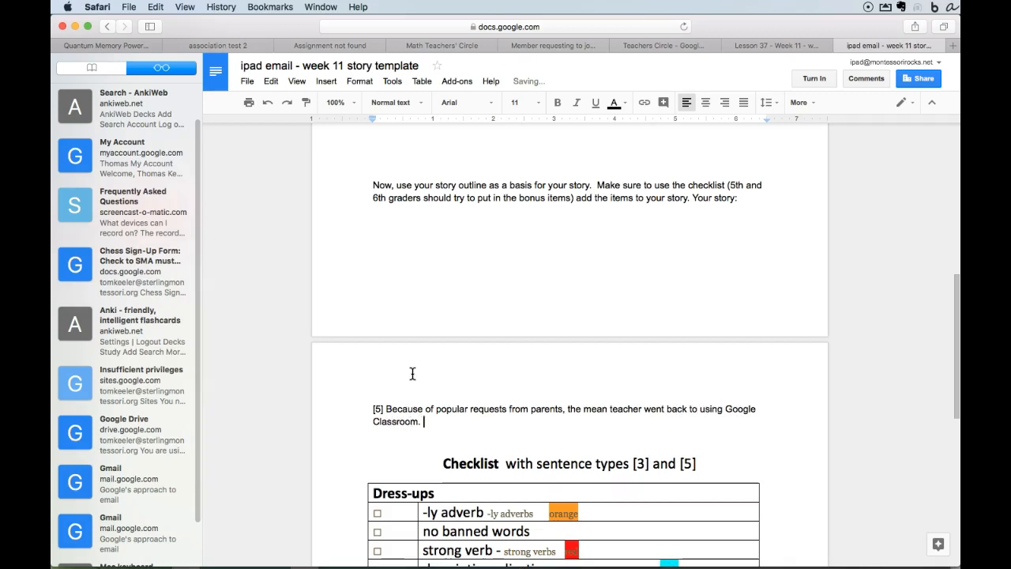
# Add the tagged 'Obviously' sentence saying it wasn't easy to understand
pyautogui.write('Obviously')
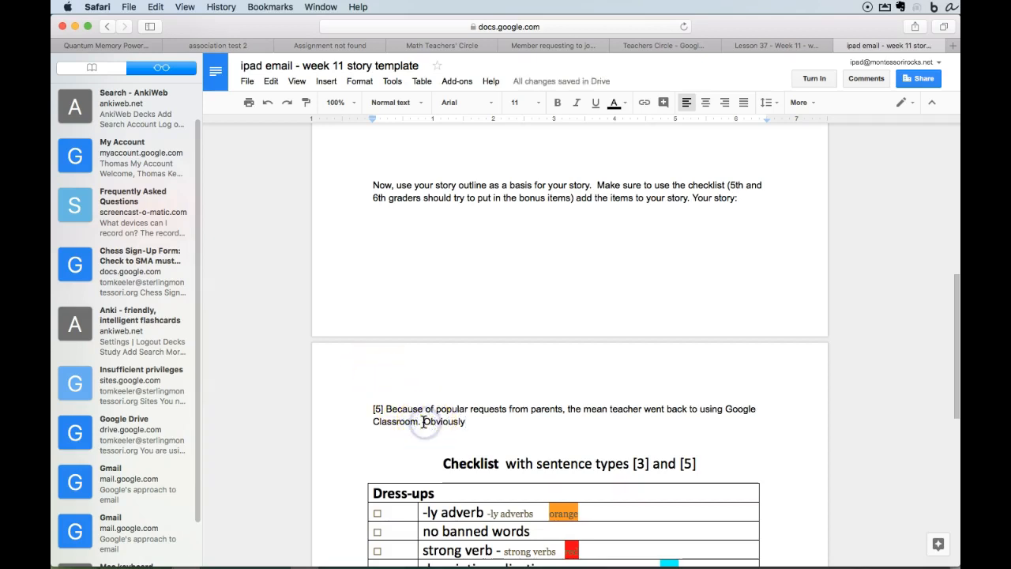
pyautogui.click(424, 421)
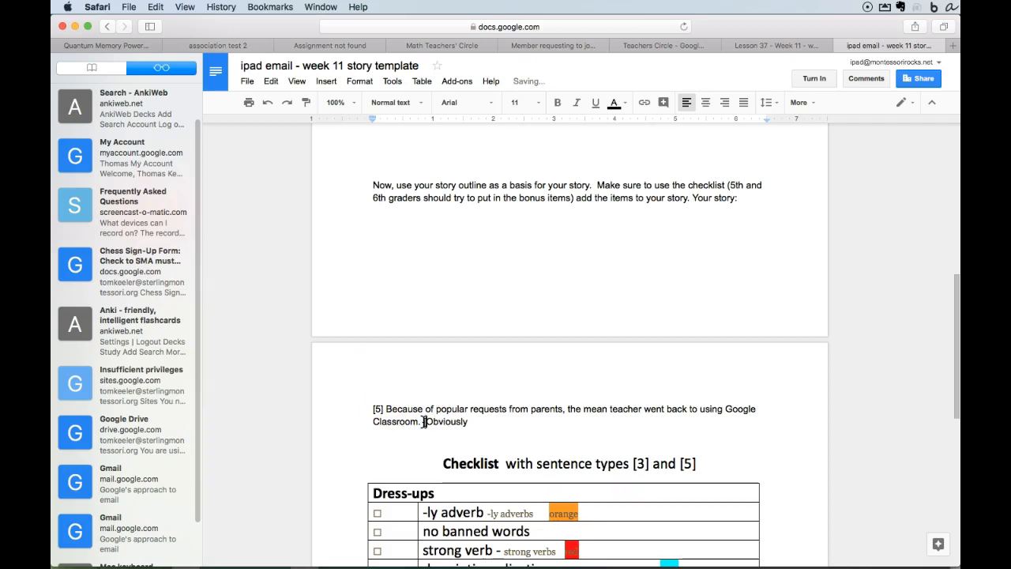
pyautogui.write('[5]')
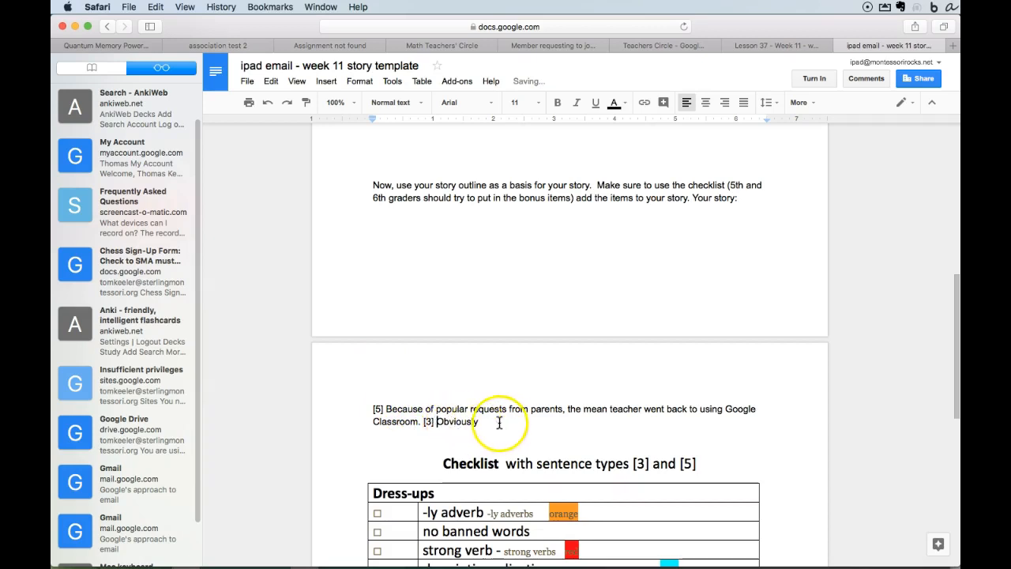
pyautogui.write(', it')
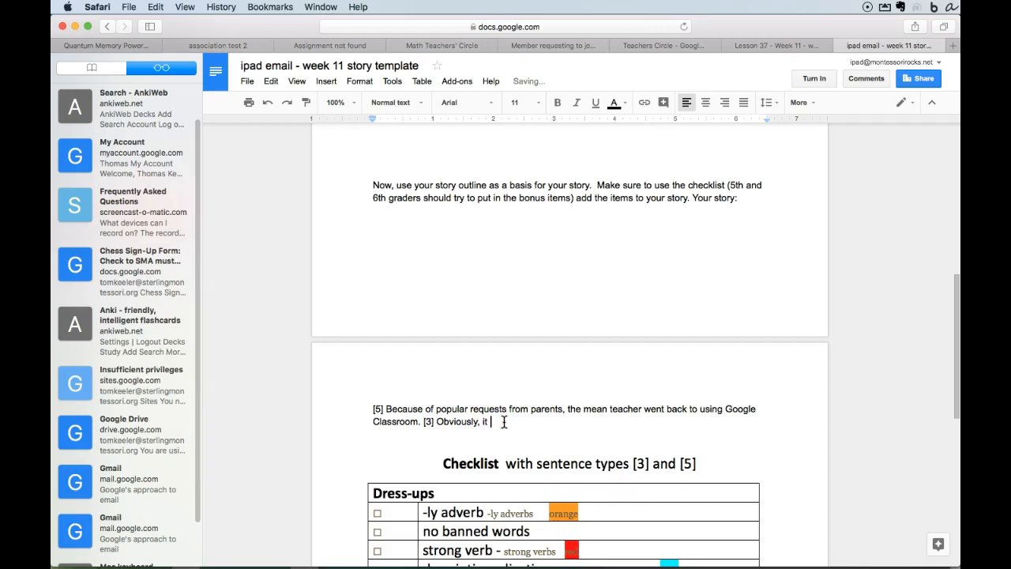
pyautogui.write("wasn't so easy to underst")
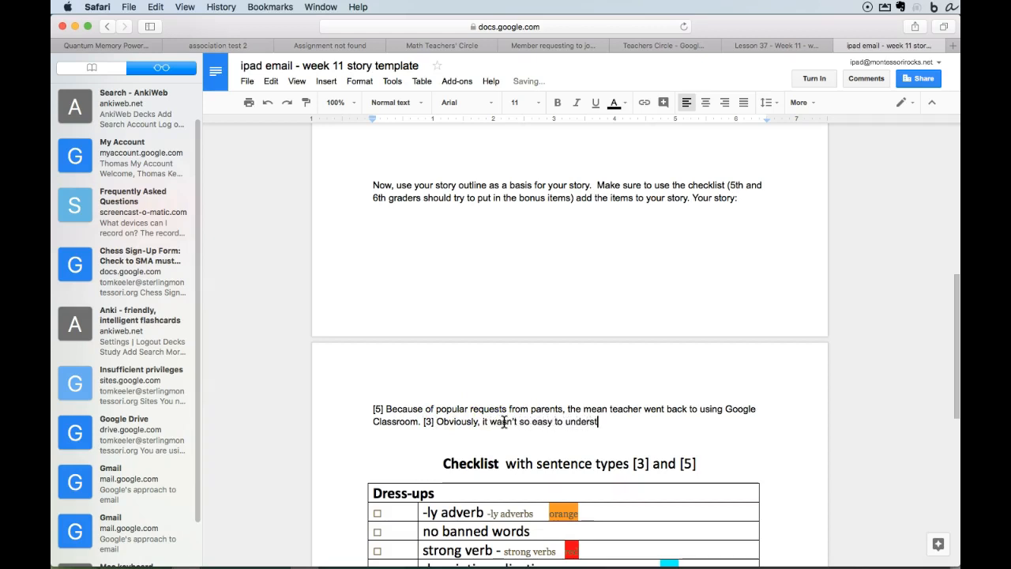
pyautogui.write('and.')
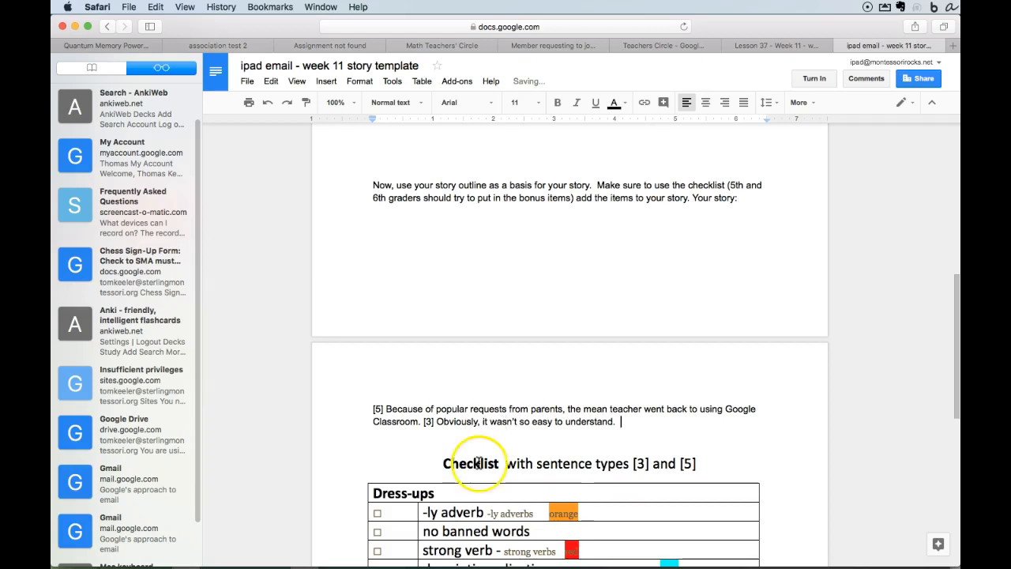
# Select the word 'popular' and colour it blue
pyautogui.doubleClick(449, 409)
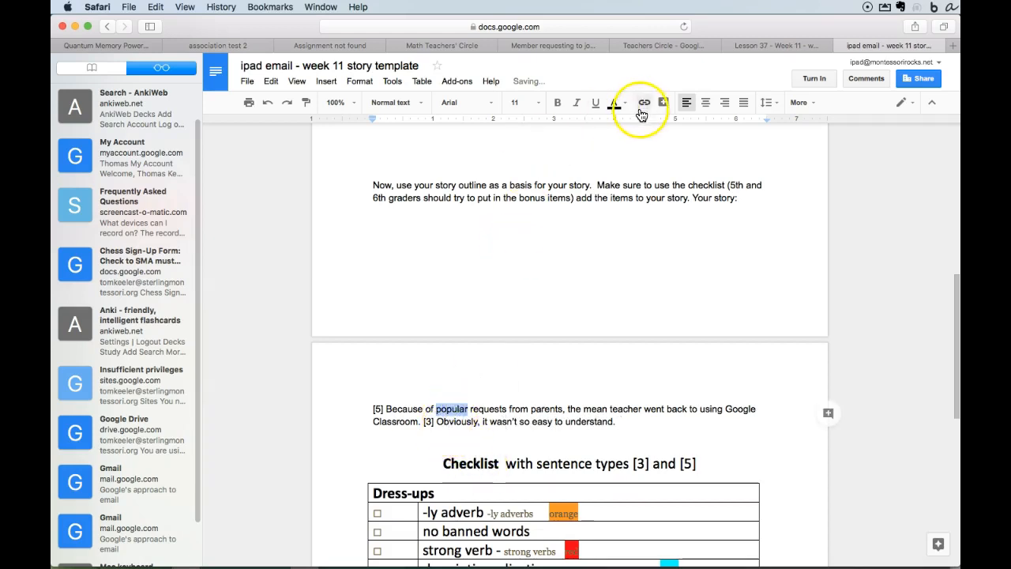
pyautogui.click(613, 102)
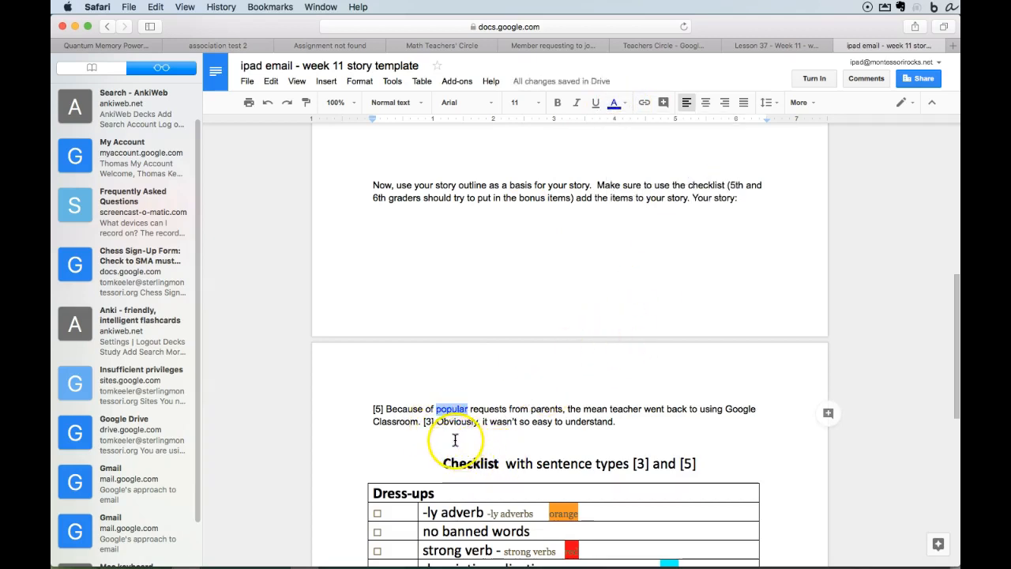
pyautogui.moveTo(632, 430)
pyautogui.write(' reluctantly')
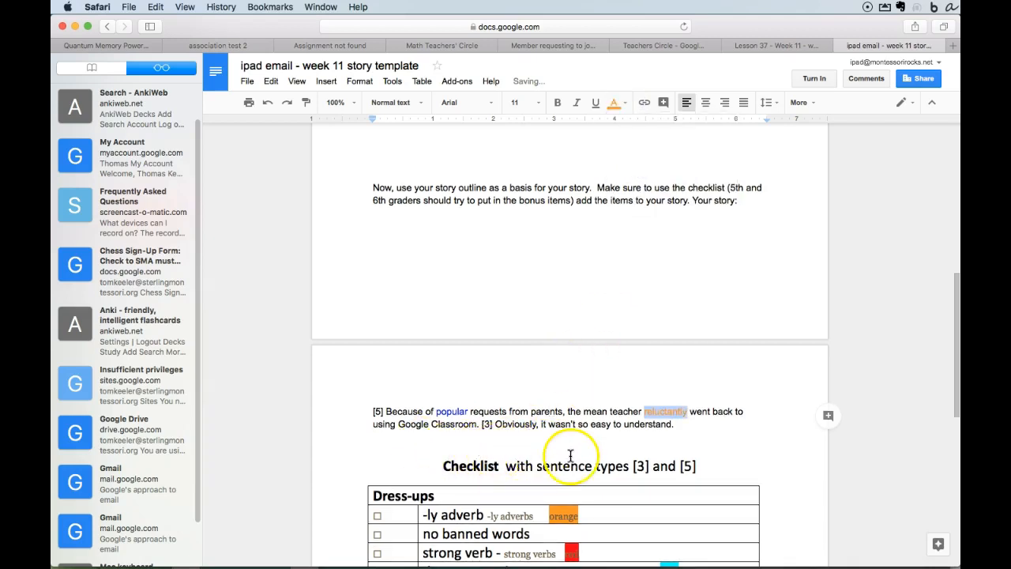
pyautogui.moveTo(513, 454)
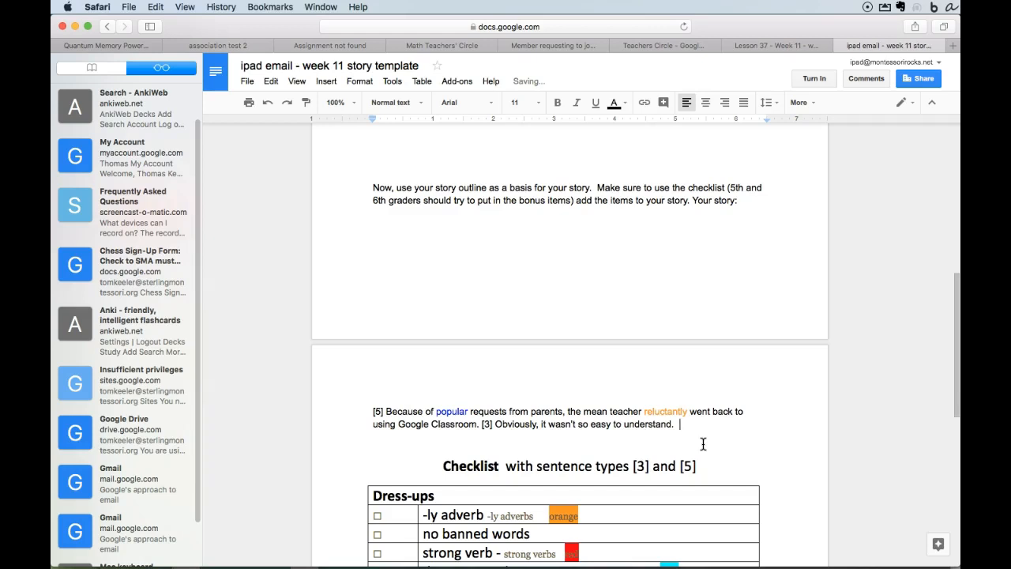
# Add 'He salvaged the situation by making a video.' with 'salvaged' coloured red
pyautogui.write('He')
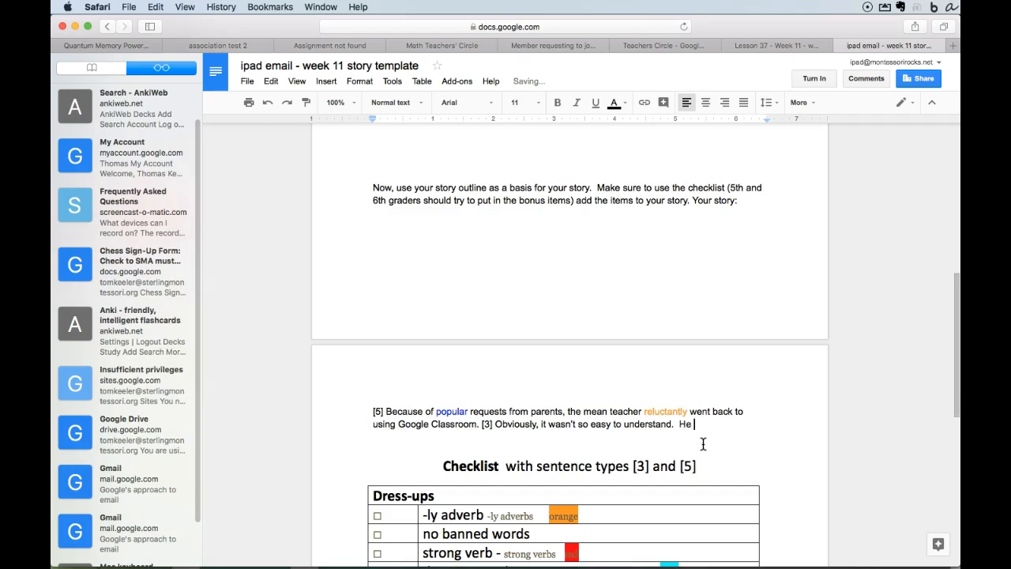
pyautogui.write('salvaged the')
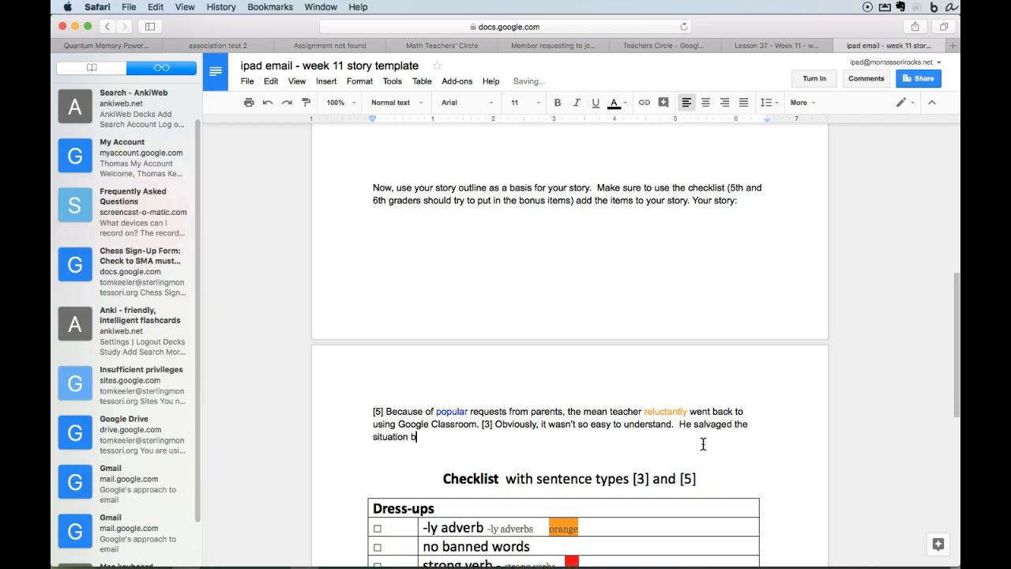
pyautogui.write('y making a v')
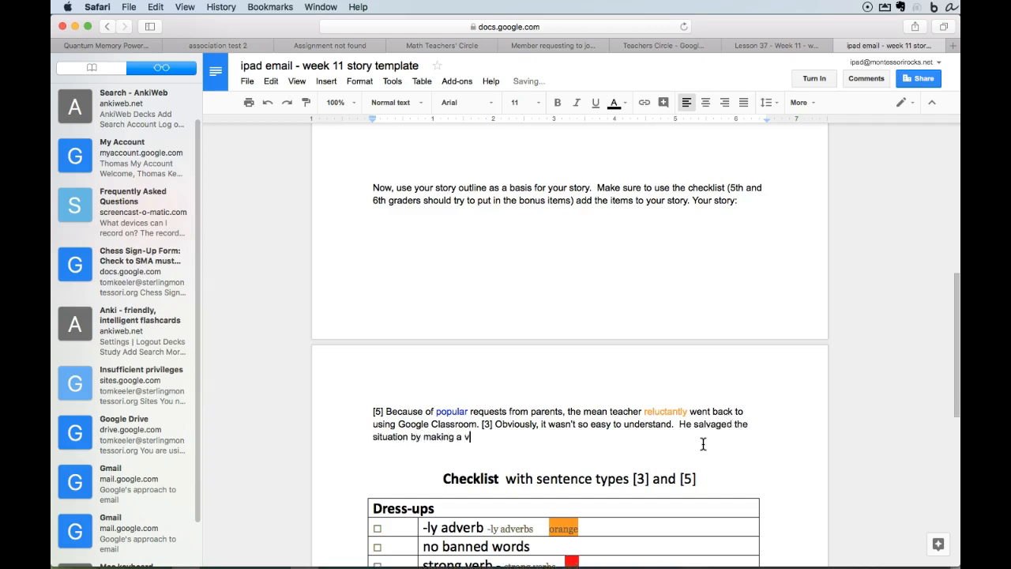
pyautogui.write('ideo.')
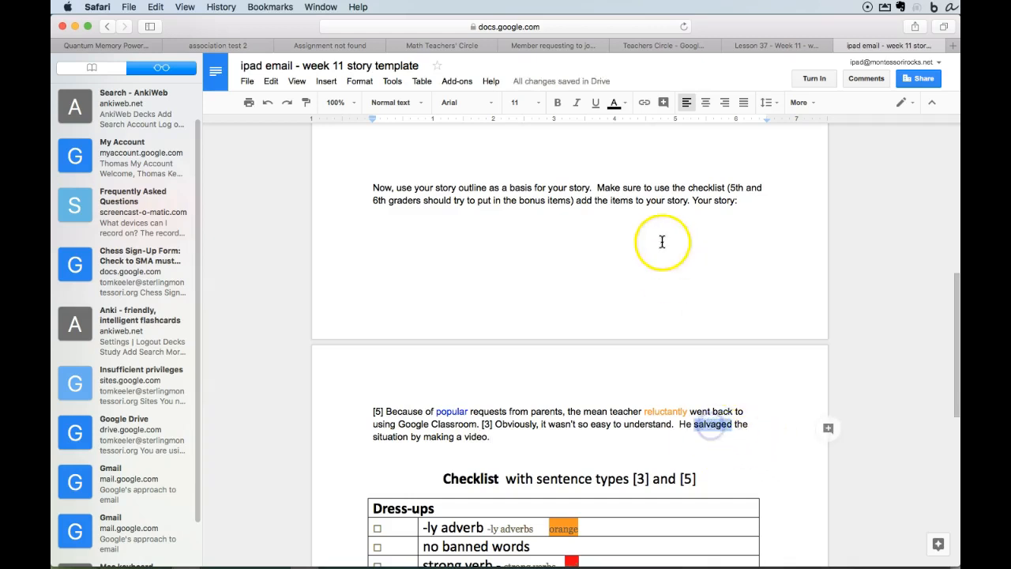
pyautogui.click(613, 102)
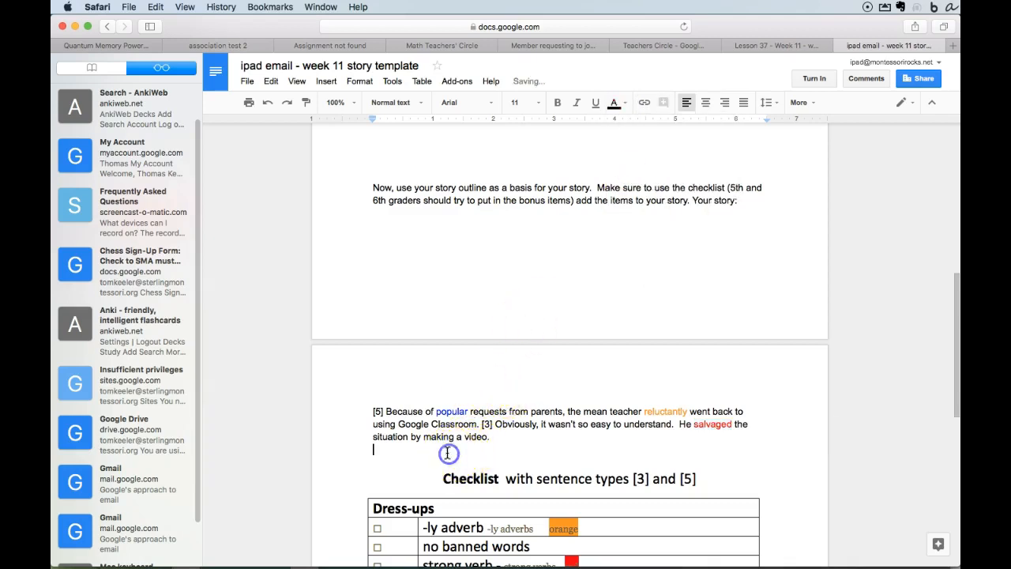
pyautogui.scroll(-3)
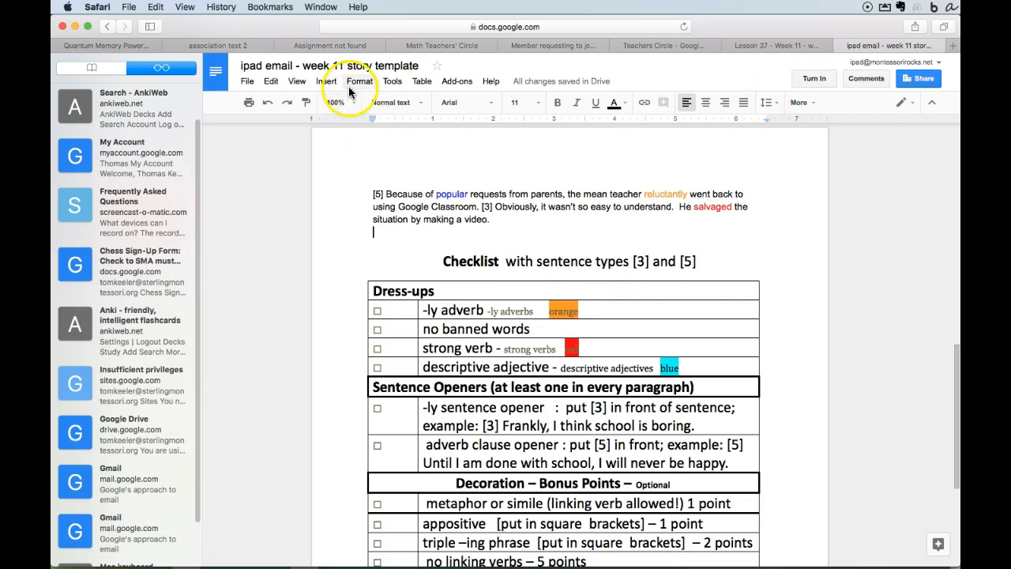
pyautogui.scroll(-3)
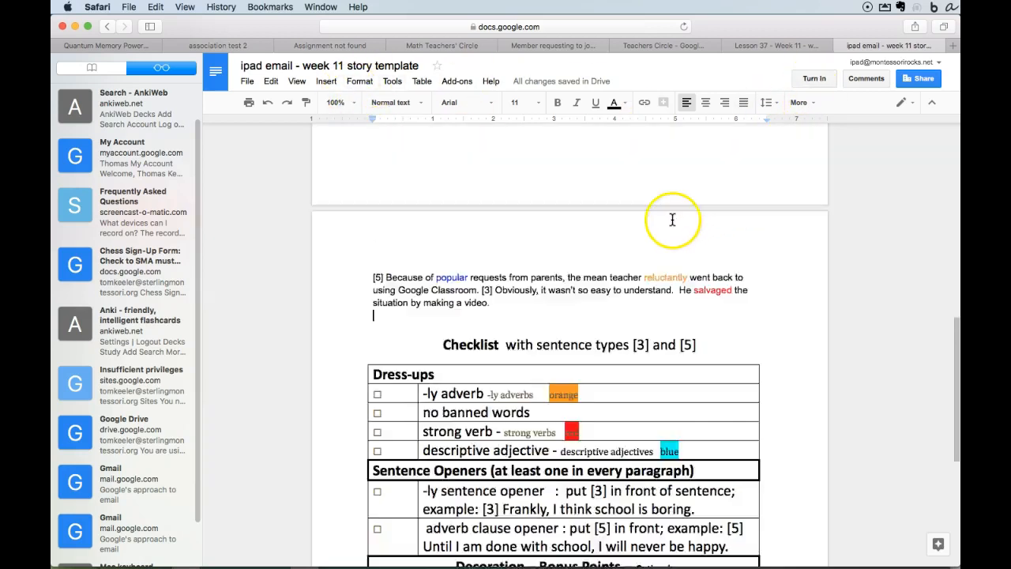
pyautogui.scroll(-3)
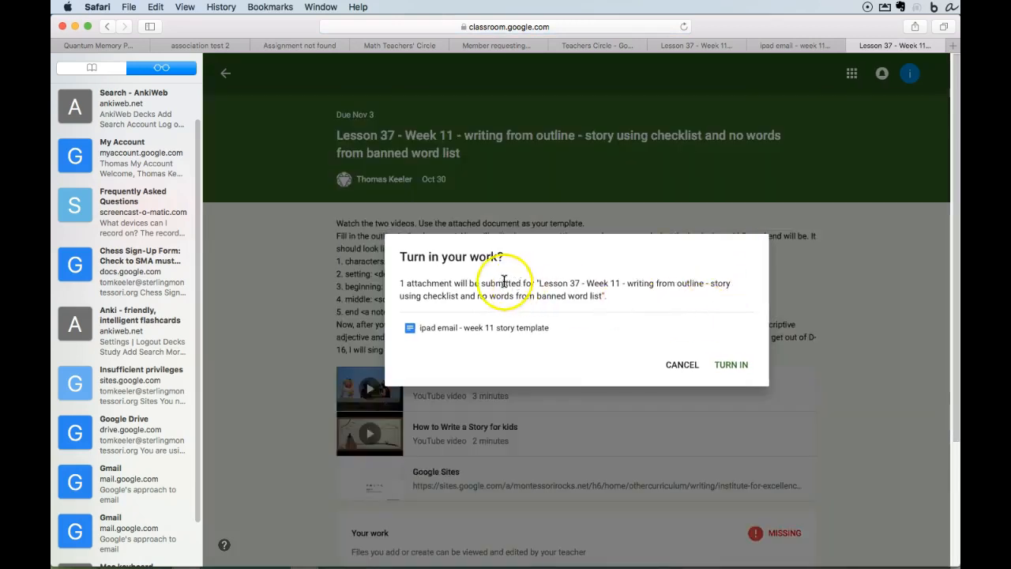
pyautogui.moveTo(488, 371)
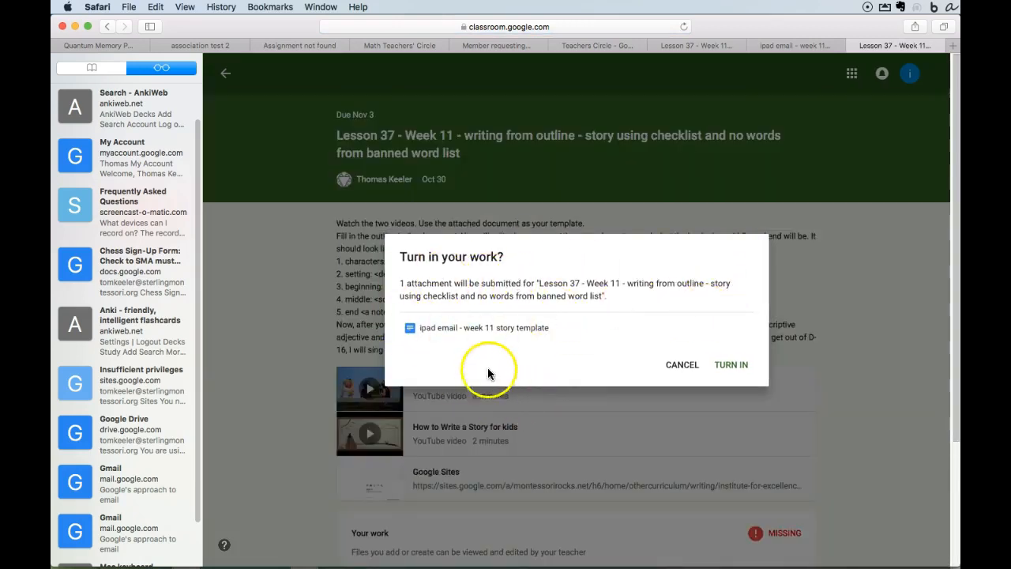
pyautogui.moveTo(442, 336)
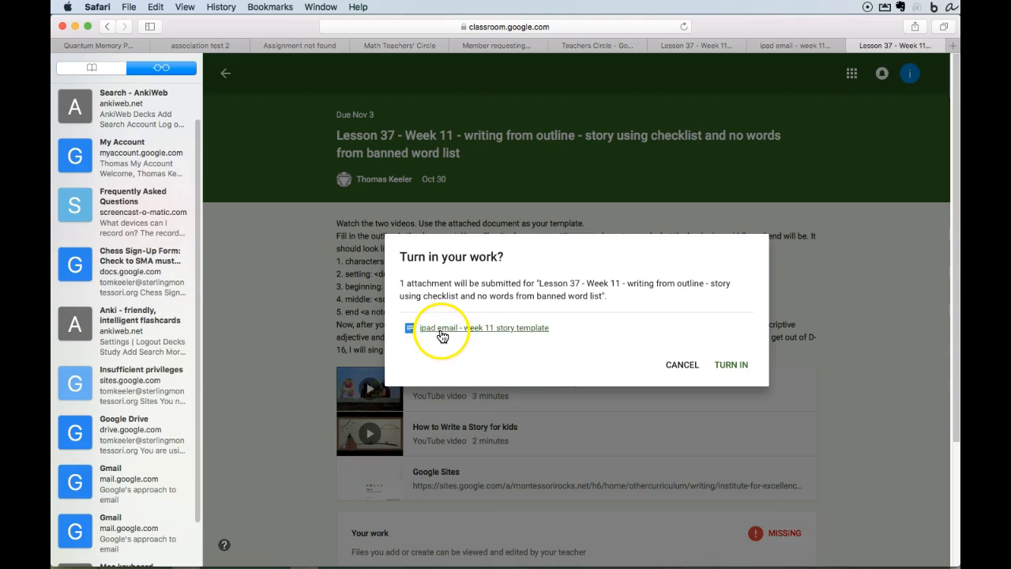
pyautogui.moveTo(511, 331)
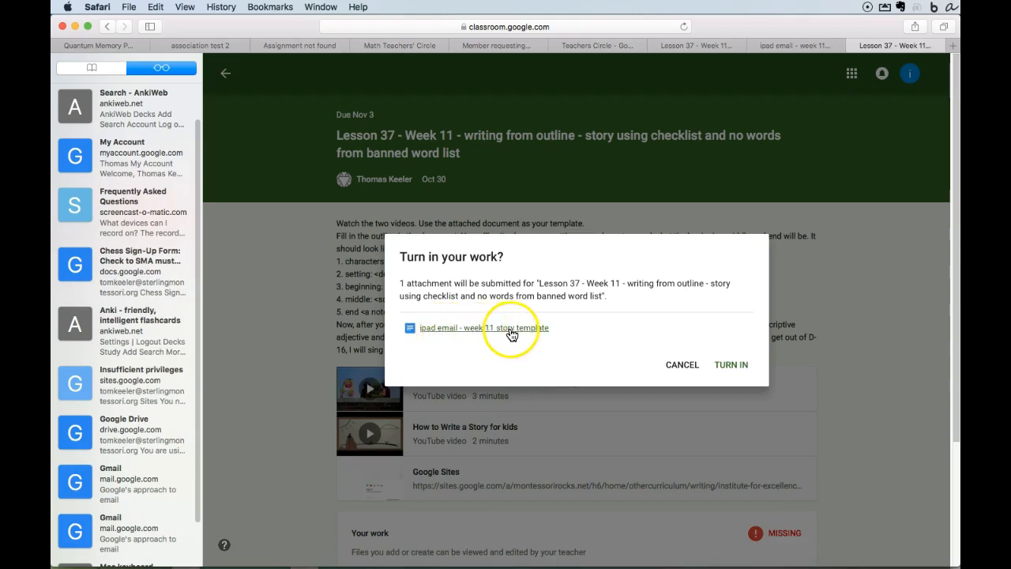
pyautogui.moveTo(628, 341)
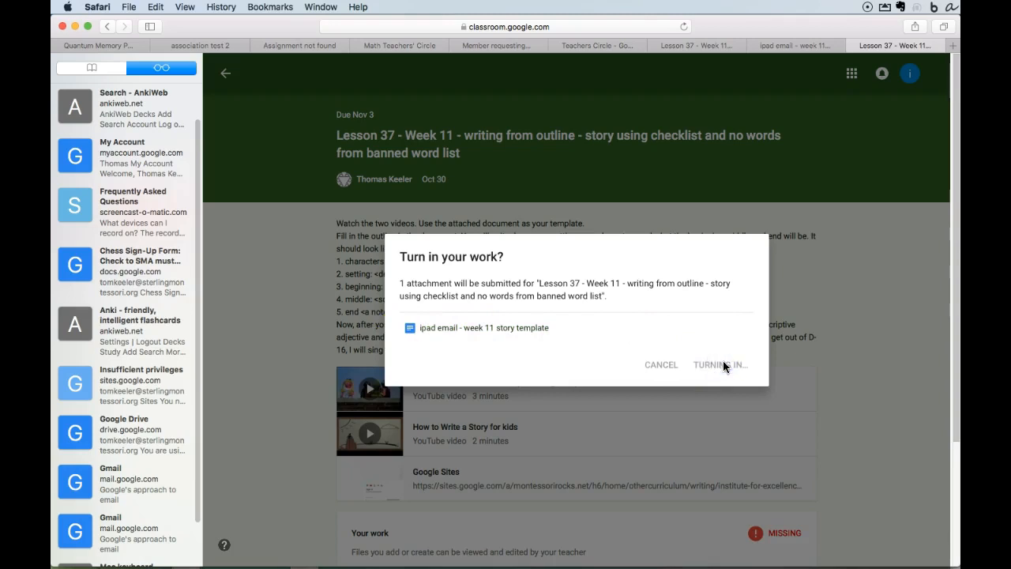
# Turn in the story document for the Lesson 37 assignment
pyautogui.click(718, 364)
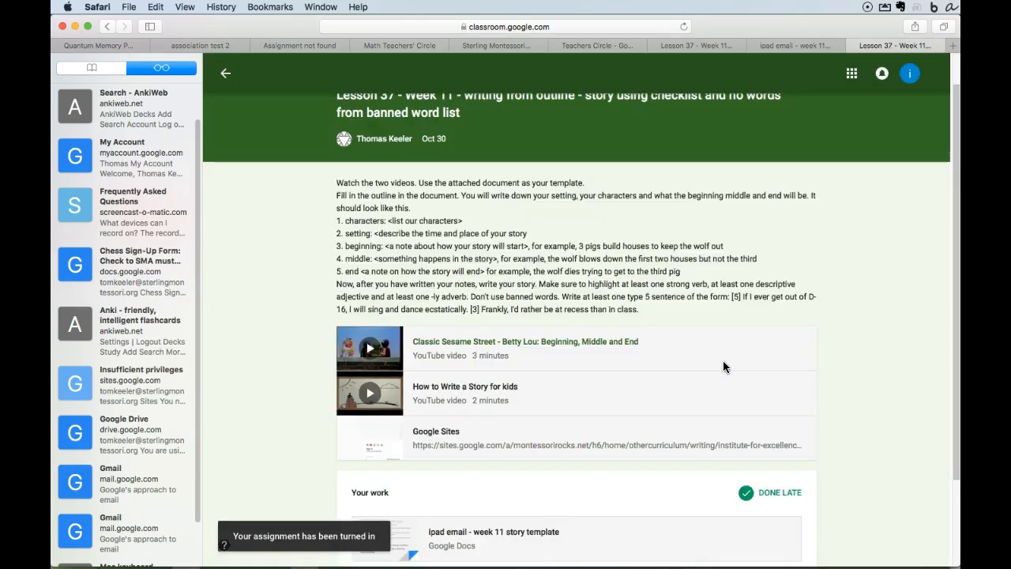
pyautogui.scroll(-3)
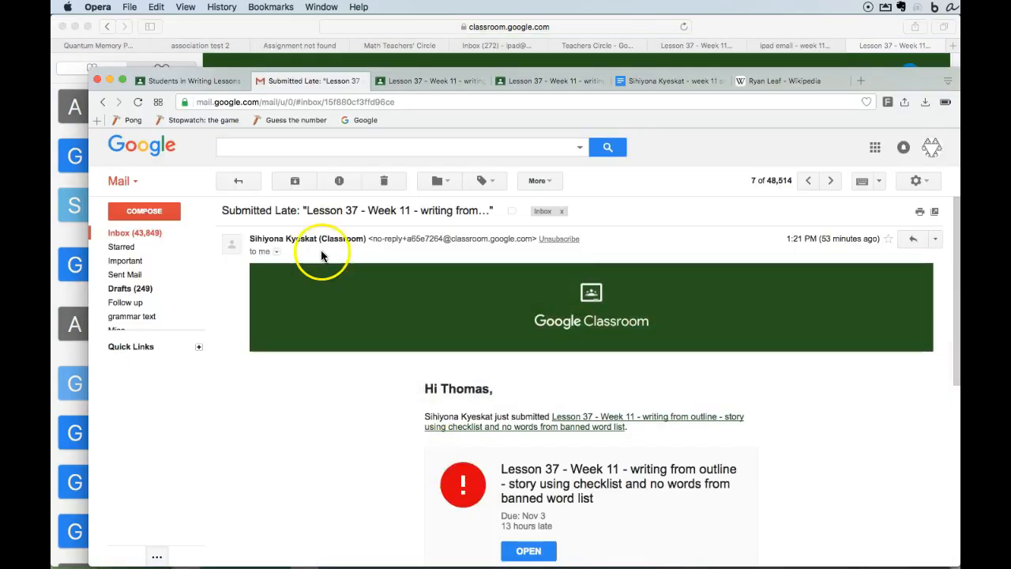
# From the Students roster, open the test student's Lesson 37 submission and its story Doc
pyautogui.click(190, 81)
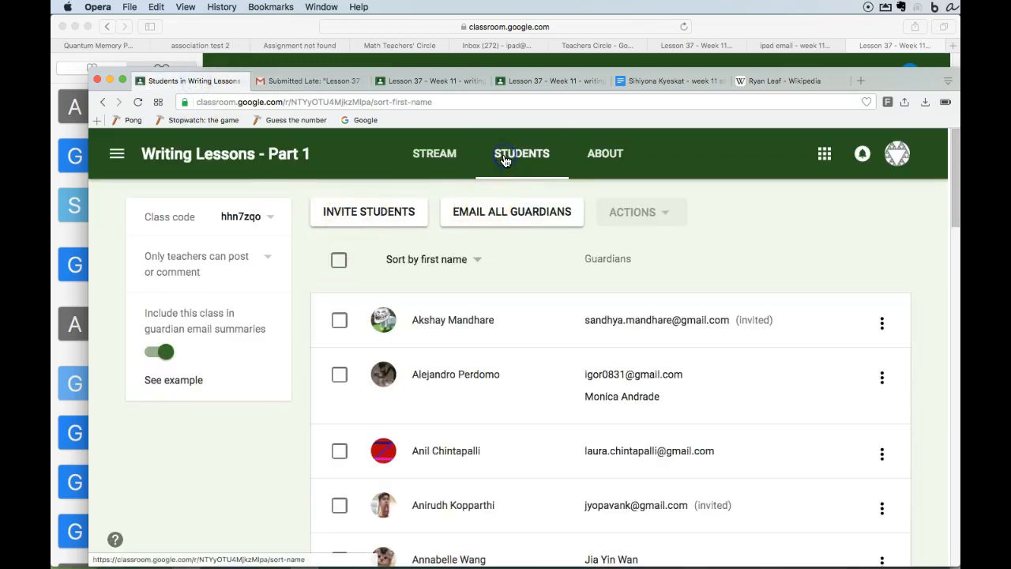
pyautogui.moveTo(488, 303)
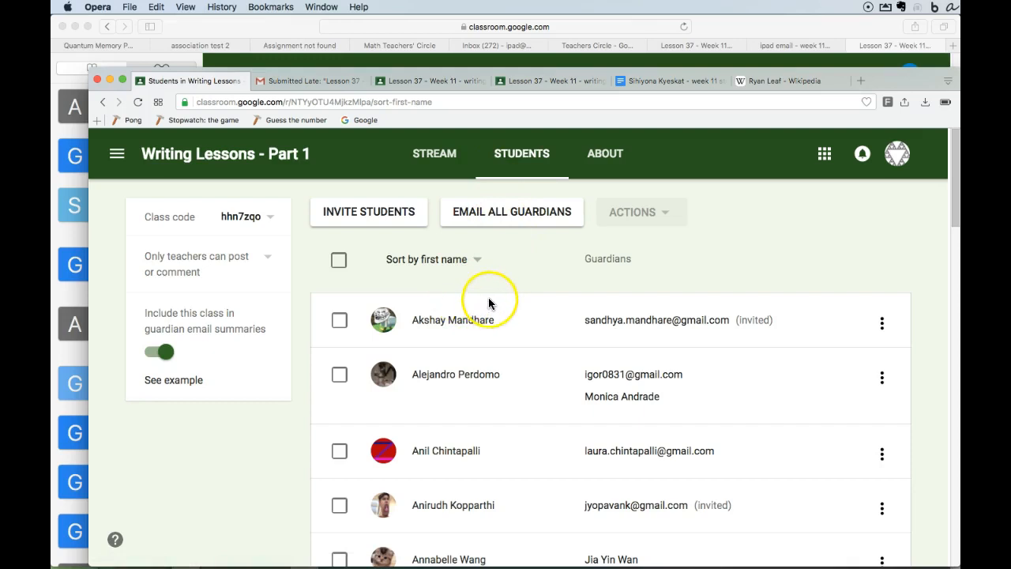
pyautogui.scroll(-3)
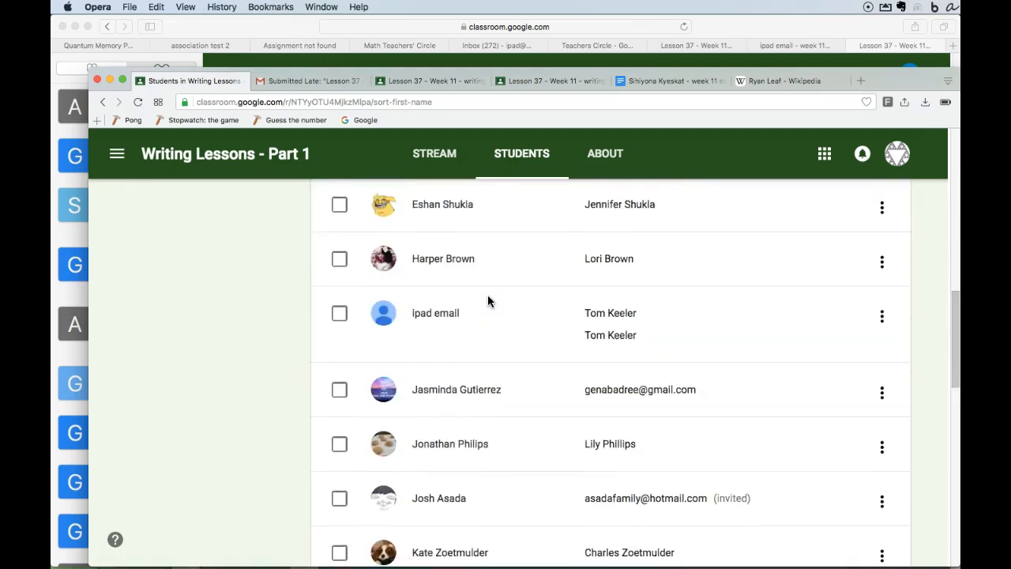
pyautogui.click(435, 312)
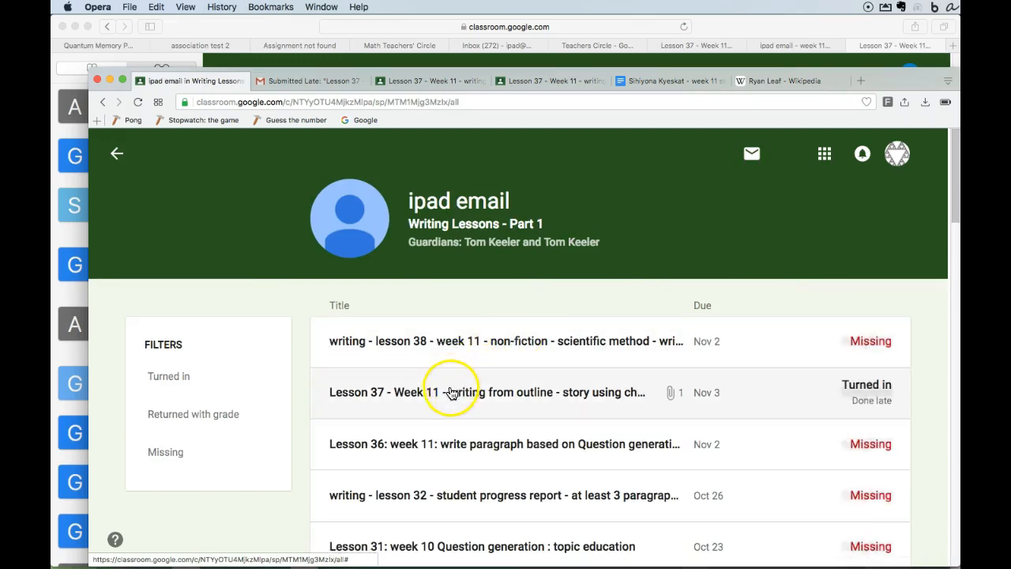
pyautogui.click(486, 392)
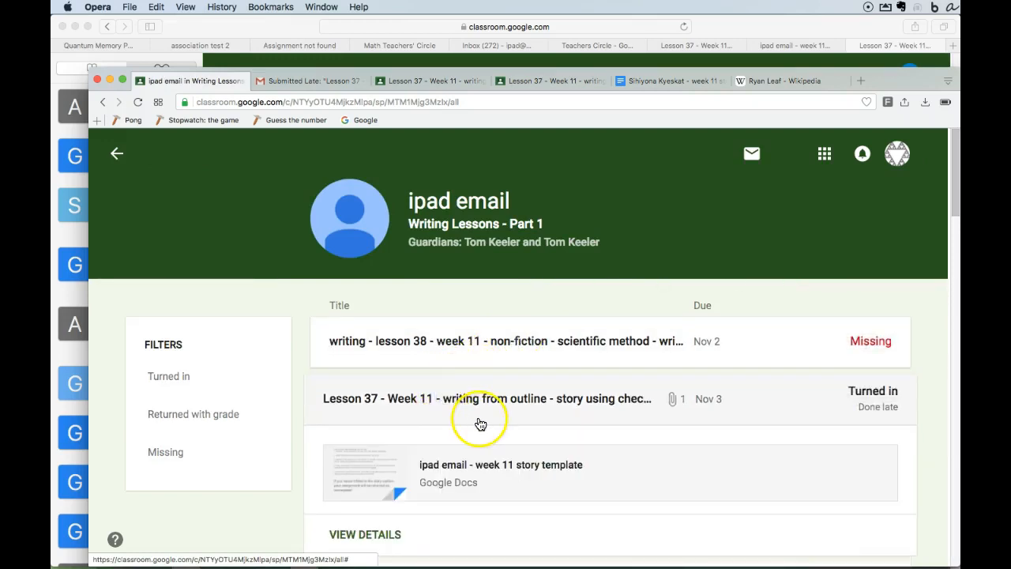
pyautogui.scroll(-3)
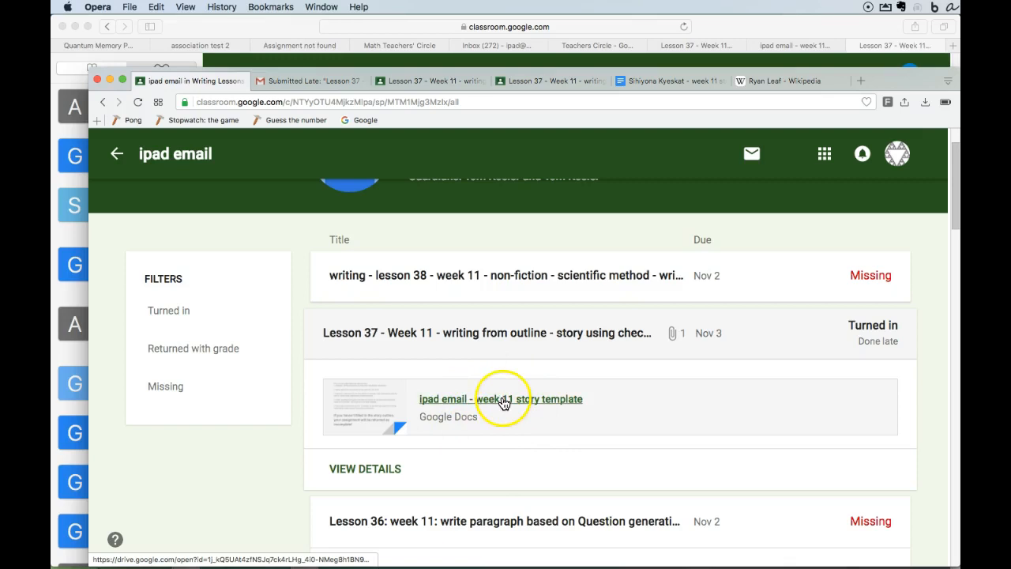
pyautogui.click(500, 399)
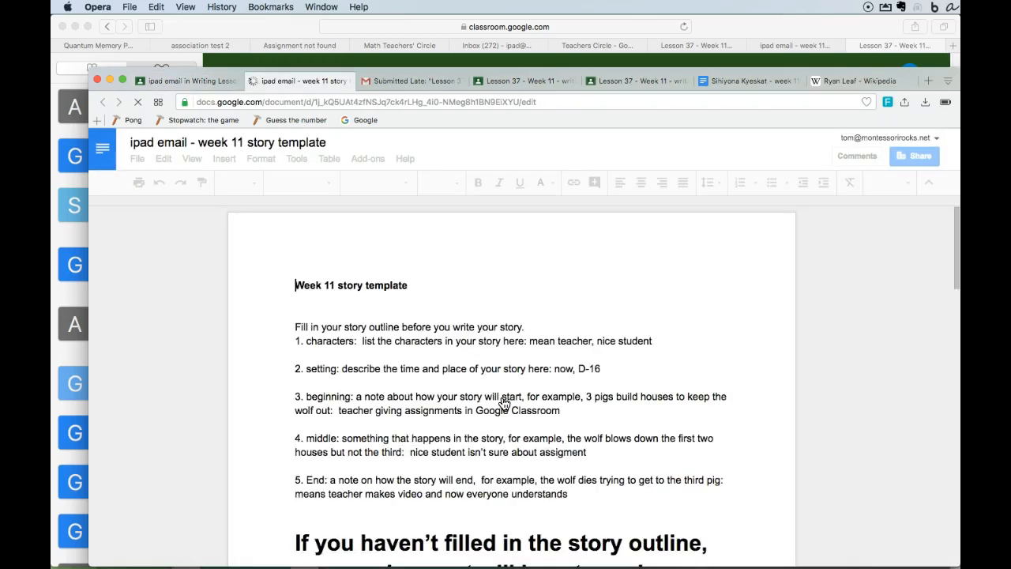
# Scroll the submitted Doc down to the coloured three-sentence story paragraph
pyautogui.click(536, 387)
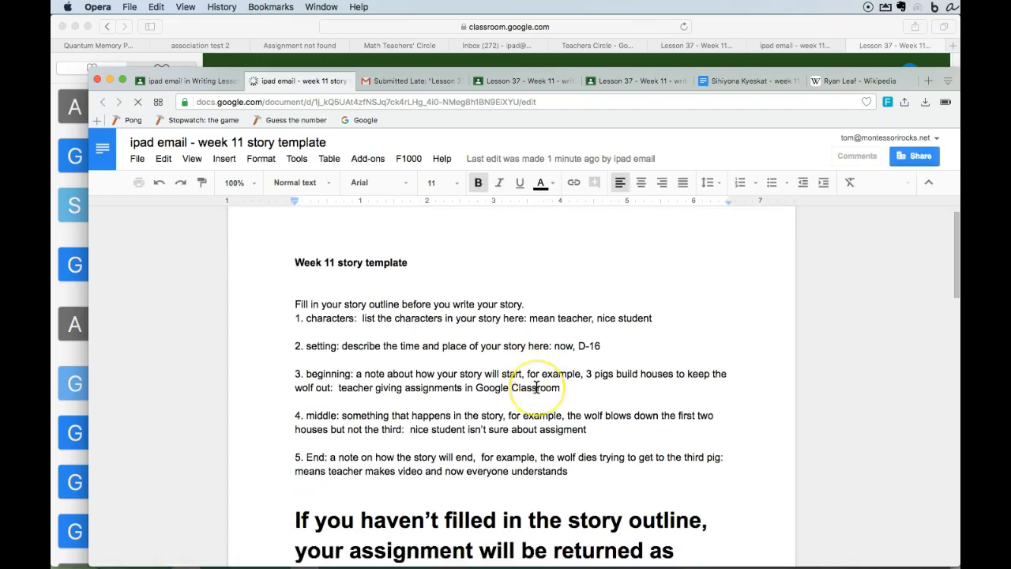
pyautogui.scroll(-3)
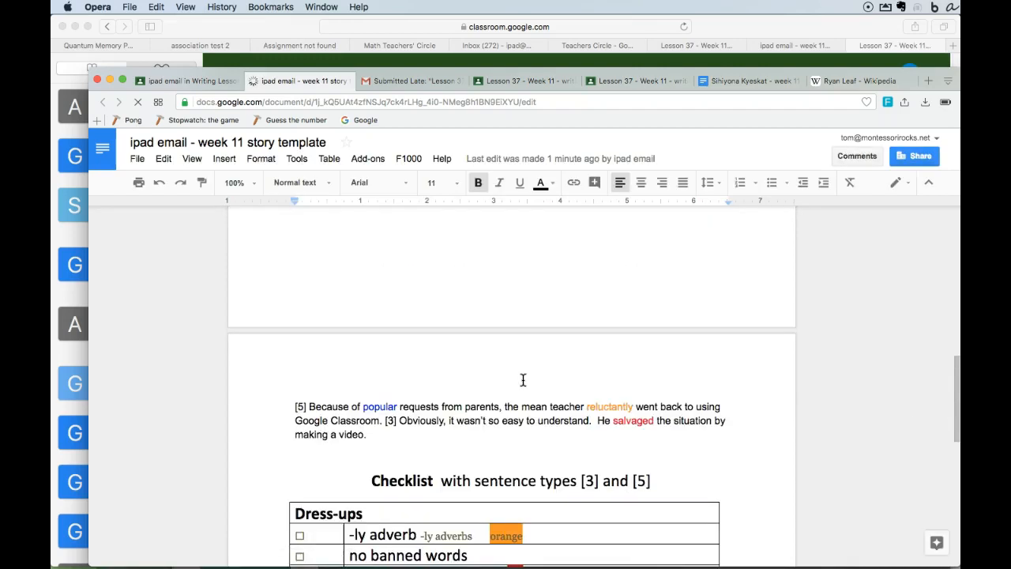